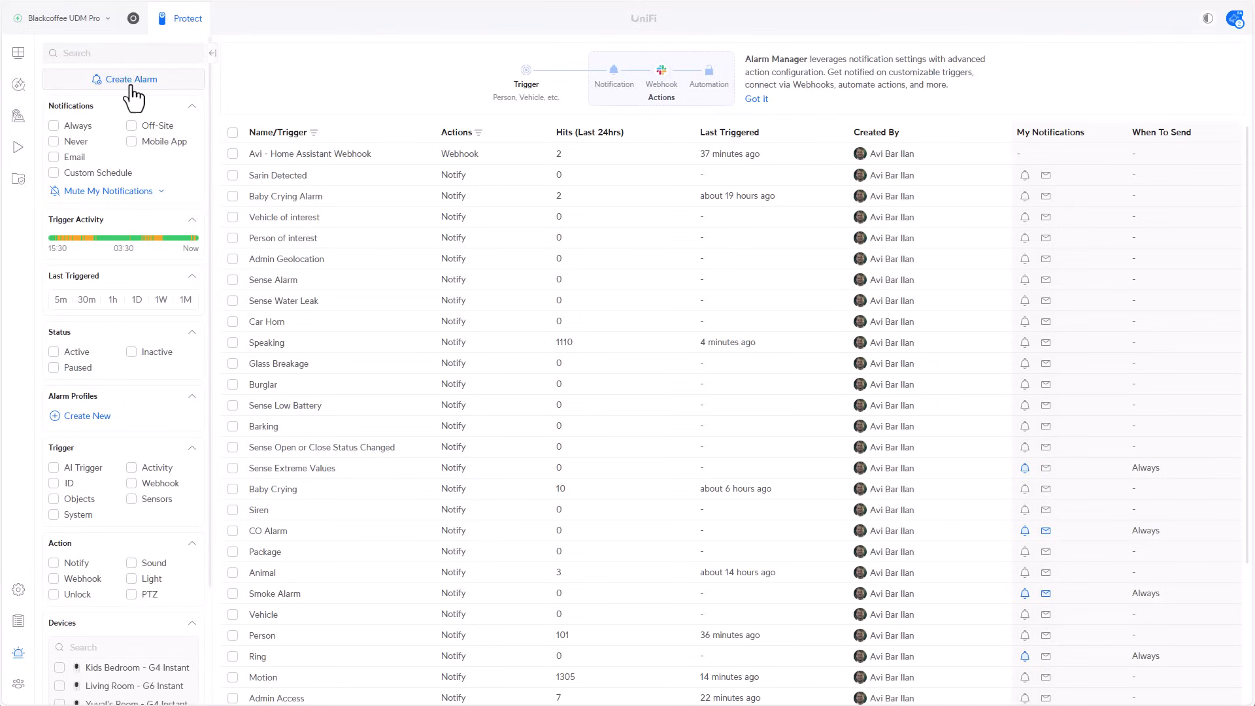
# - Create a new alarm named 'Test Webhook'
pyautogui.click(123, 79)
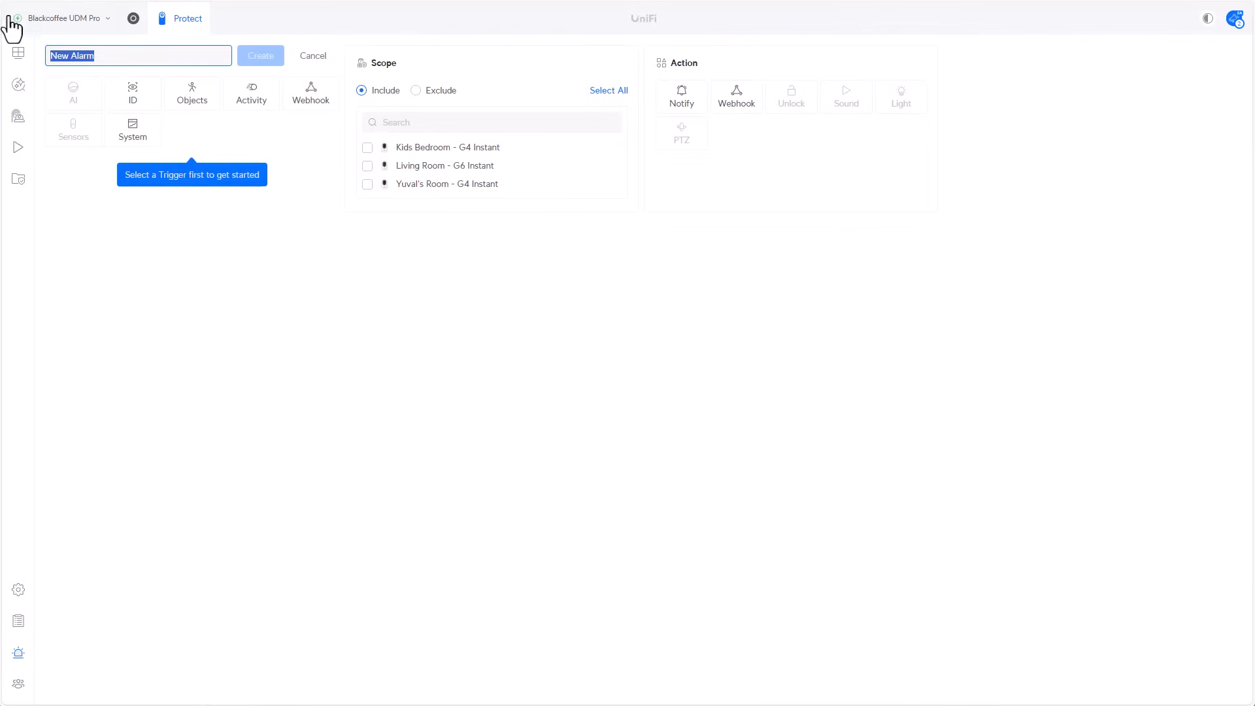
pyautogui.write('Test')
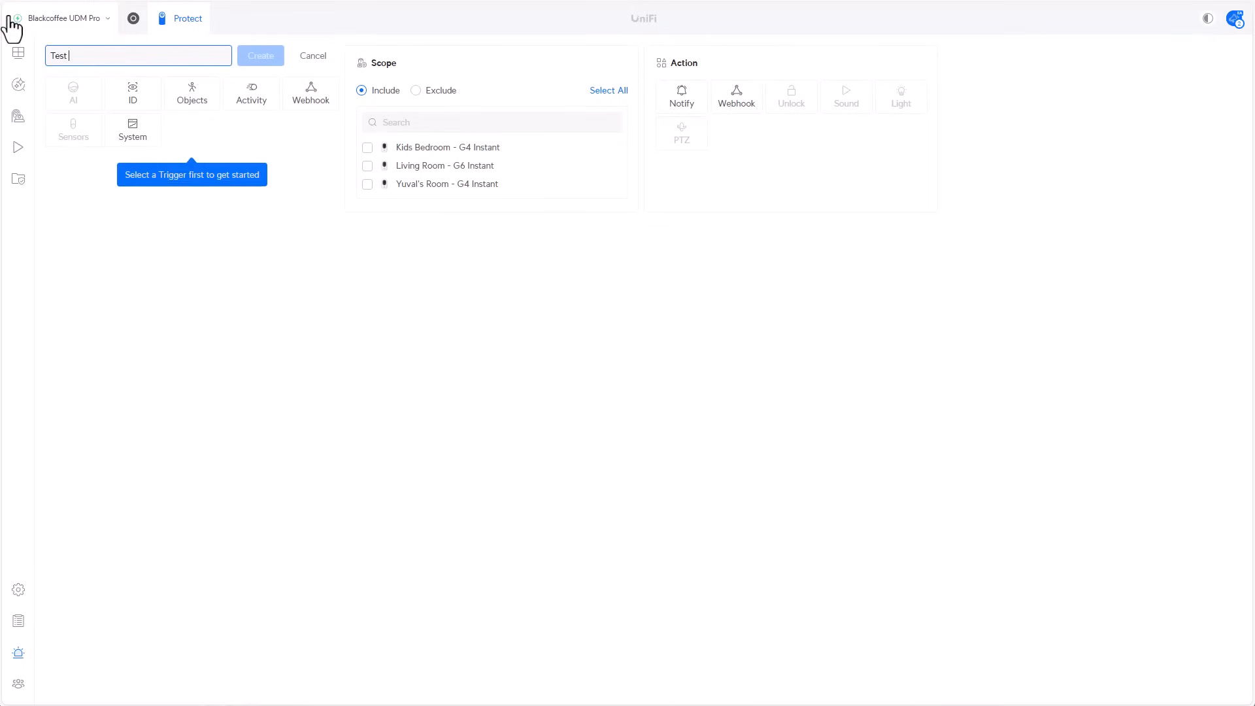
pyautogui.write('Webh')
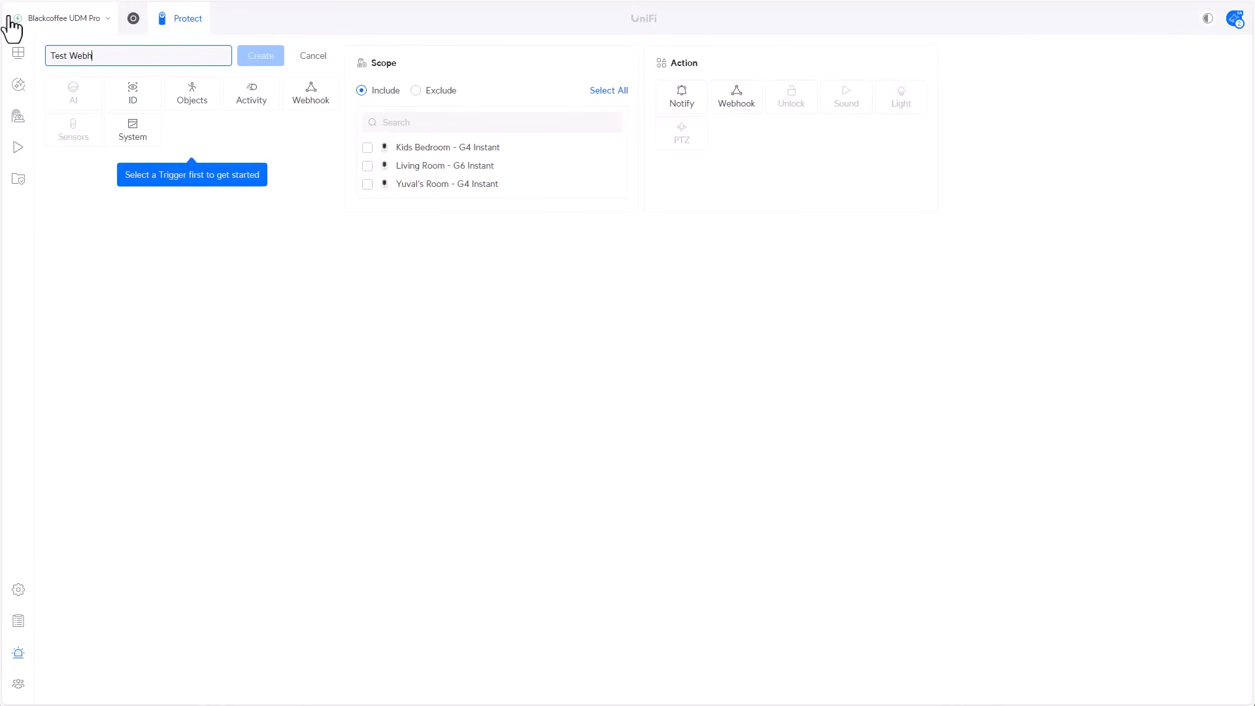
pyautogui.write('ook')
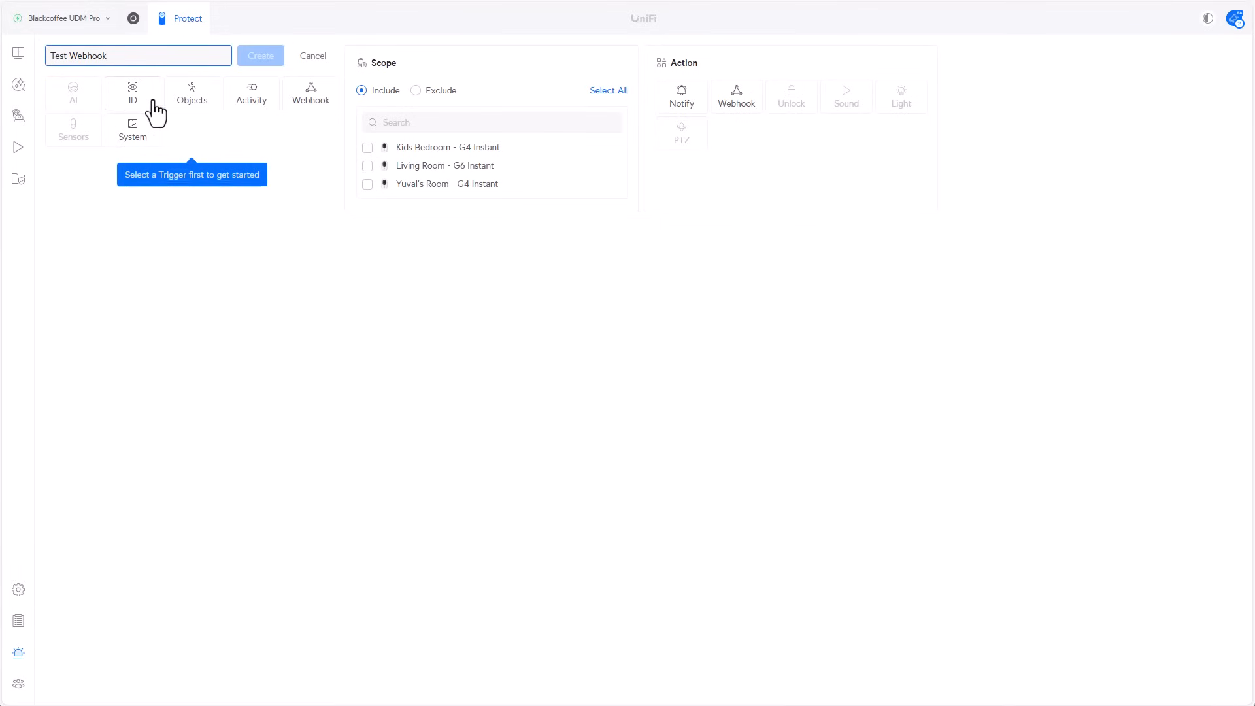
# - Trigger on one specific recognized face, scoped to the Living Room camera, with a webhook action
pyautogui.click(132, 92)
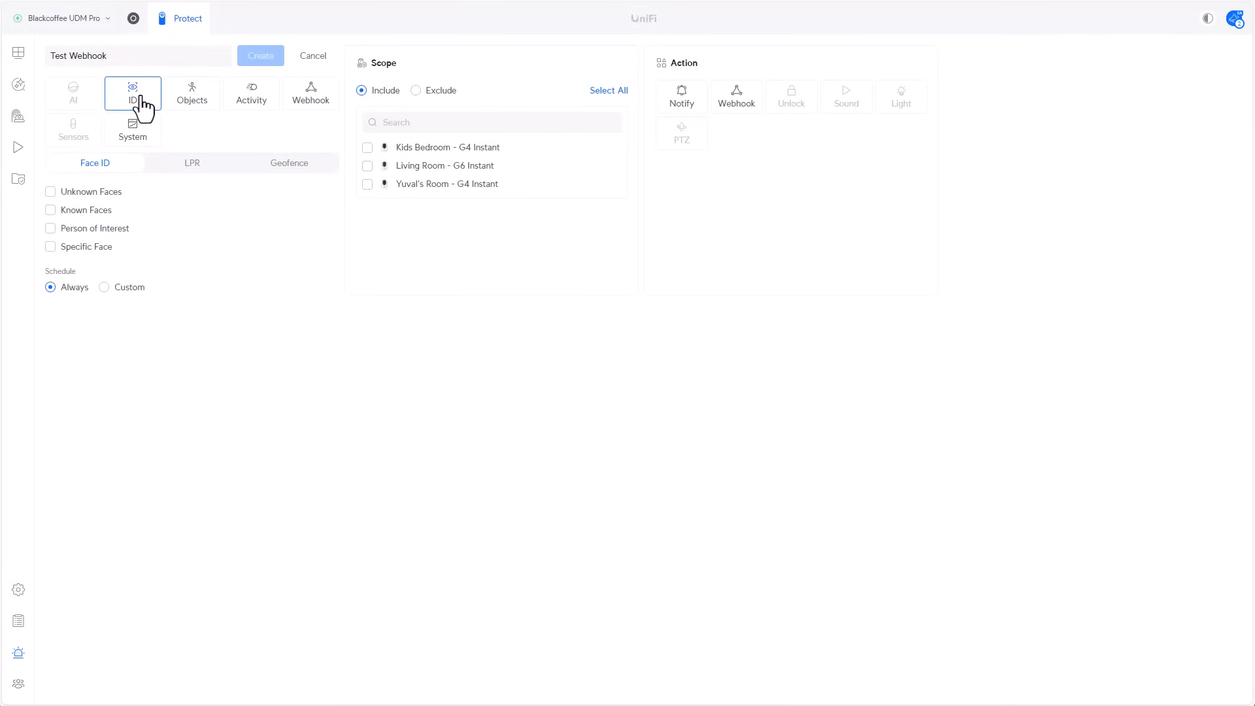
pyautogui.click(51, 248)
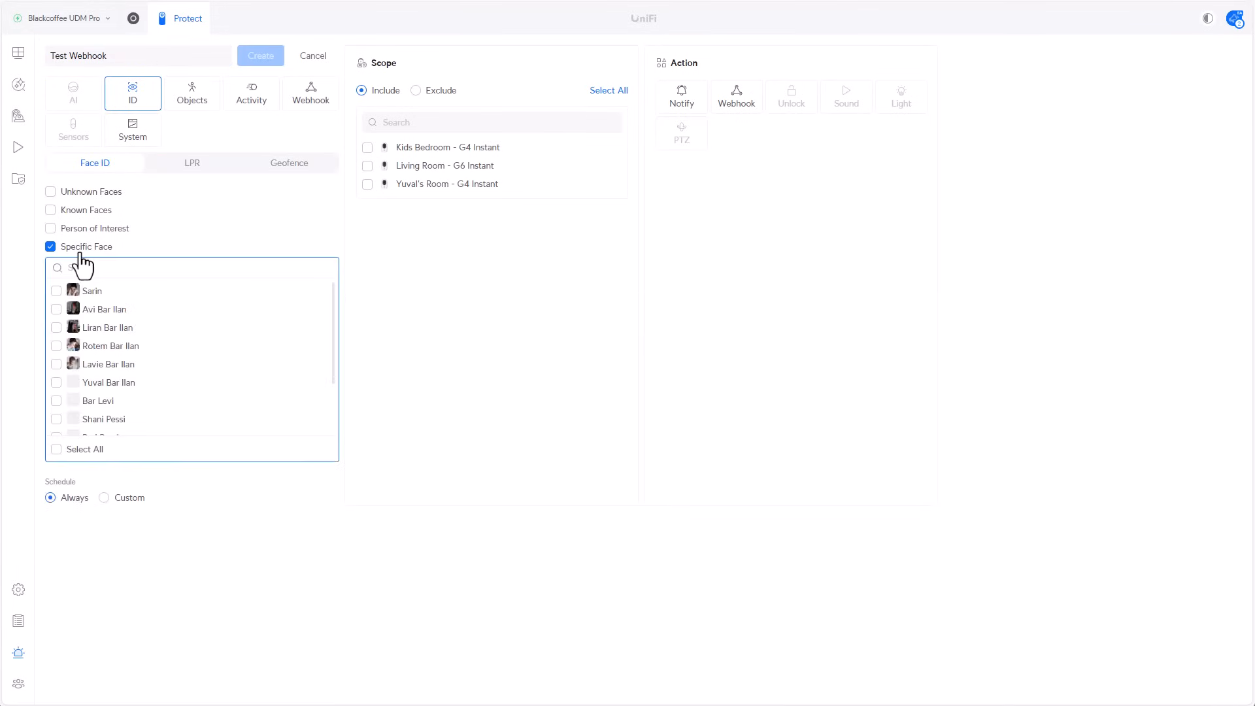
pyautogui.click(102, 308)
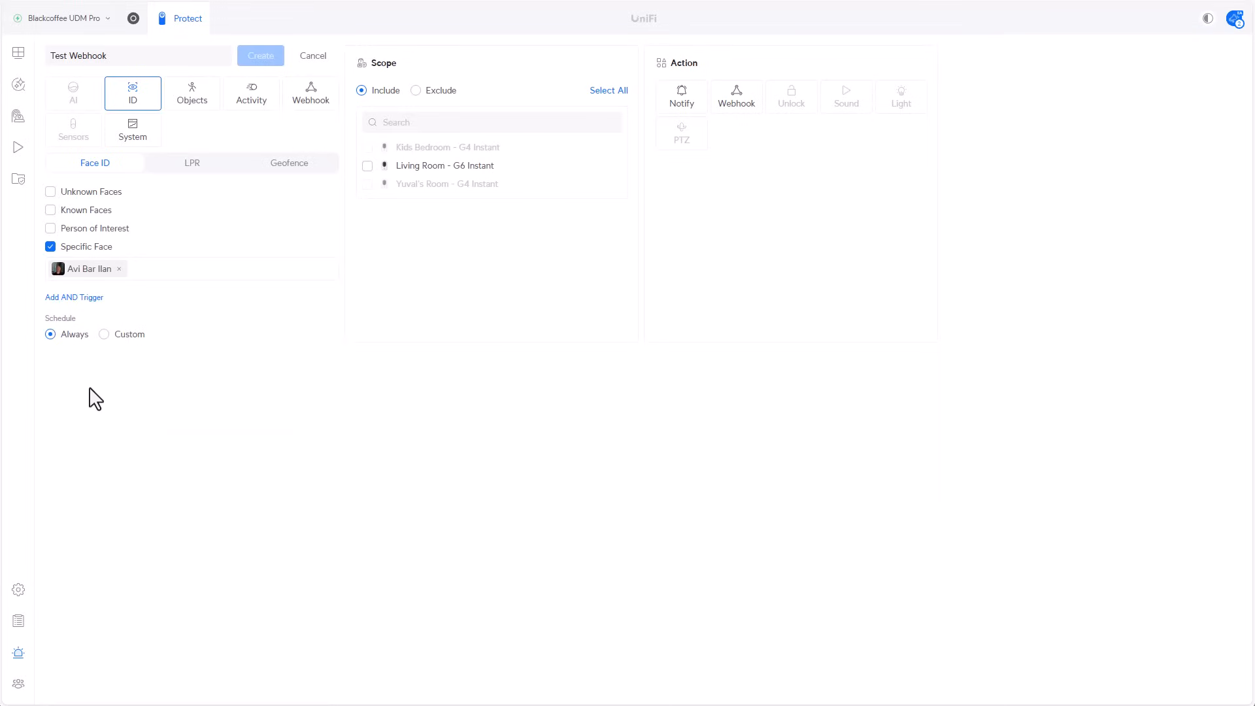
pyautogui.moveTo(391, 216)
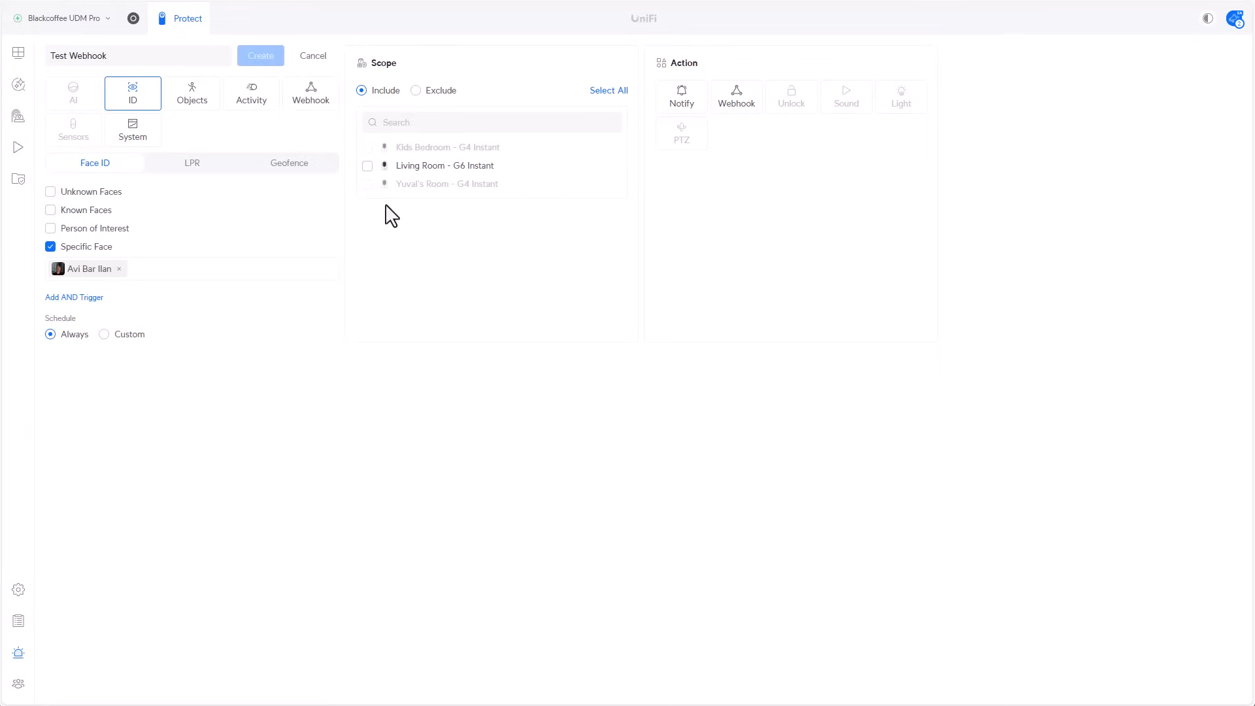
pyautogui.moveTo(423, 228)
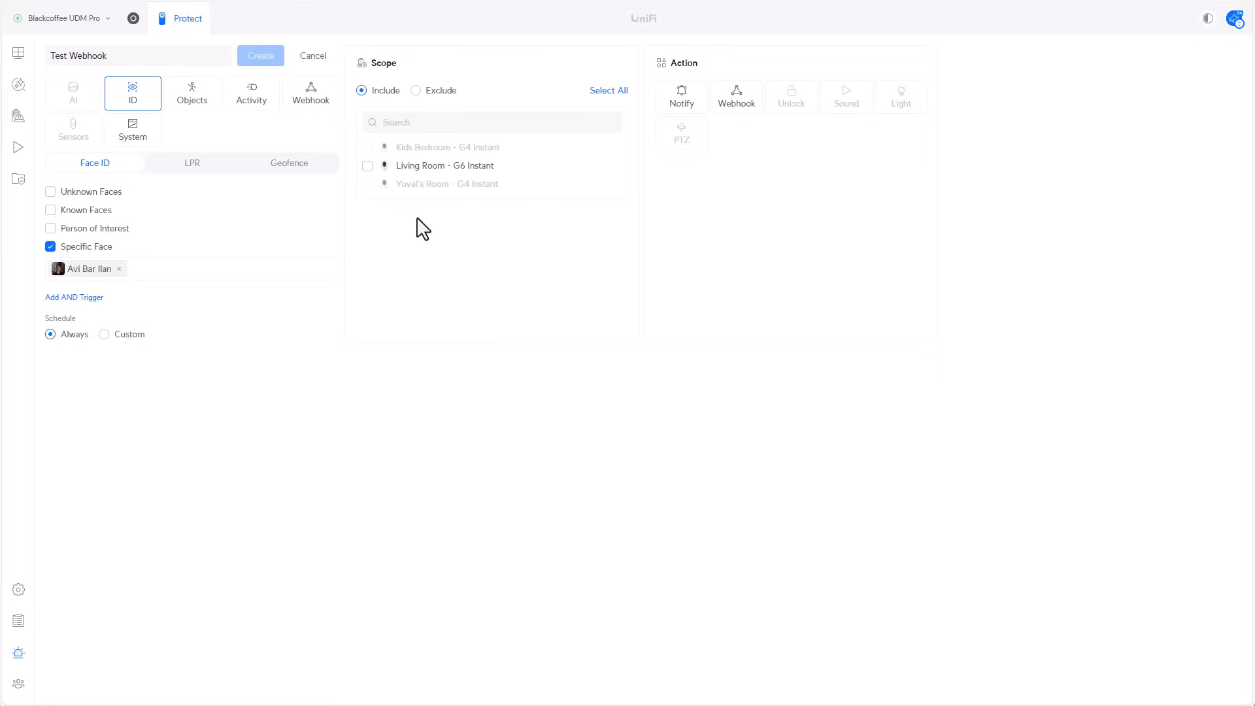
pyautogui.click(368, 166)
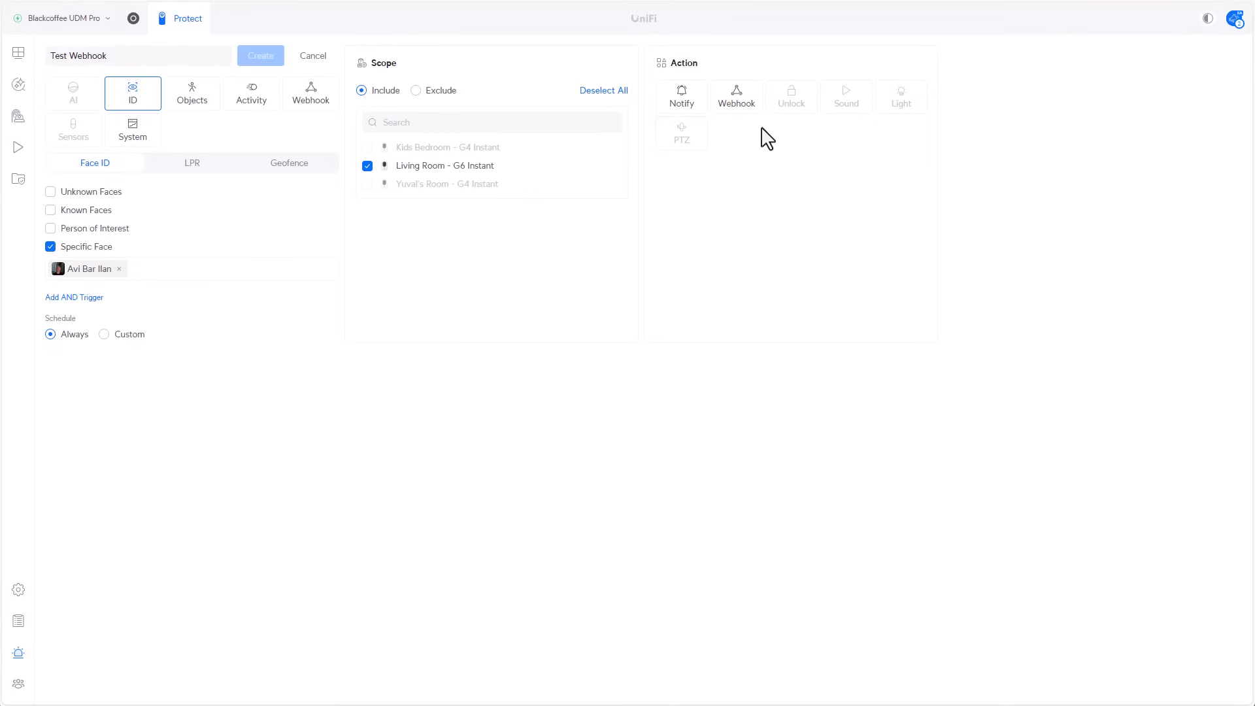
pyautogui.click(737, 96)
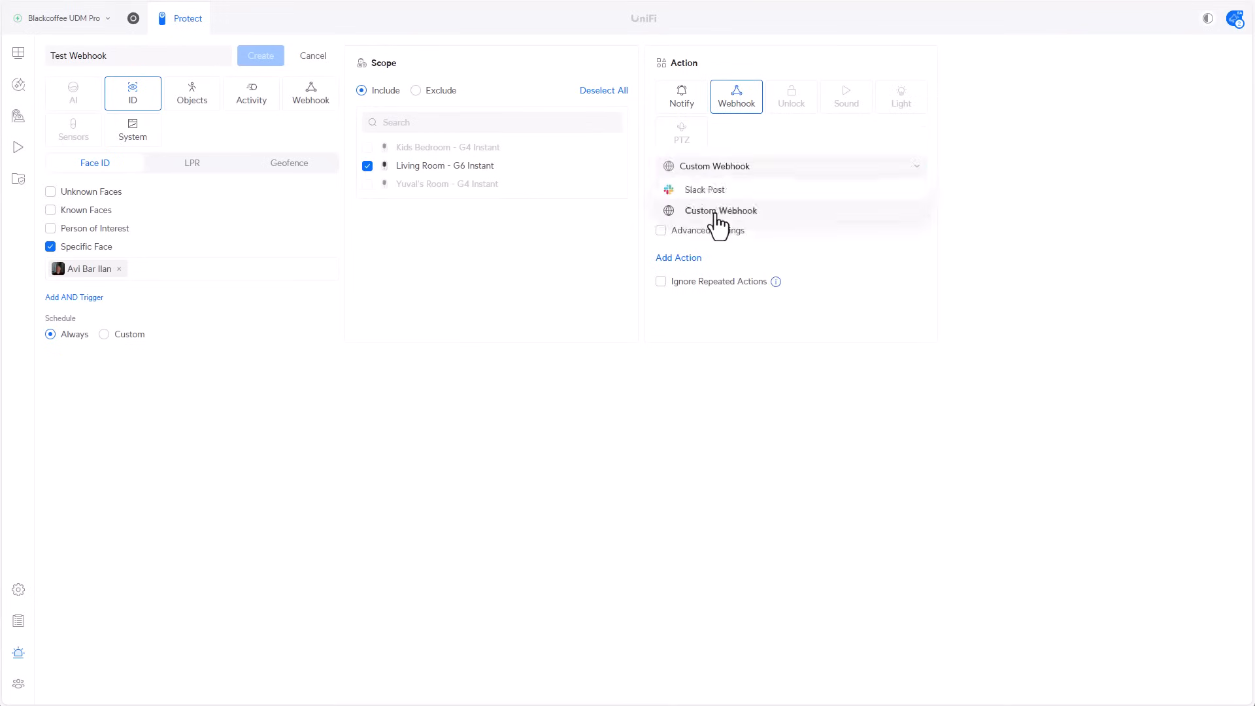
# - Choose Custom Webhook and enter the Home Assistant delivery URL ending in api/webhook/
pyautogui.click(719, 210)
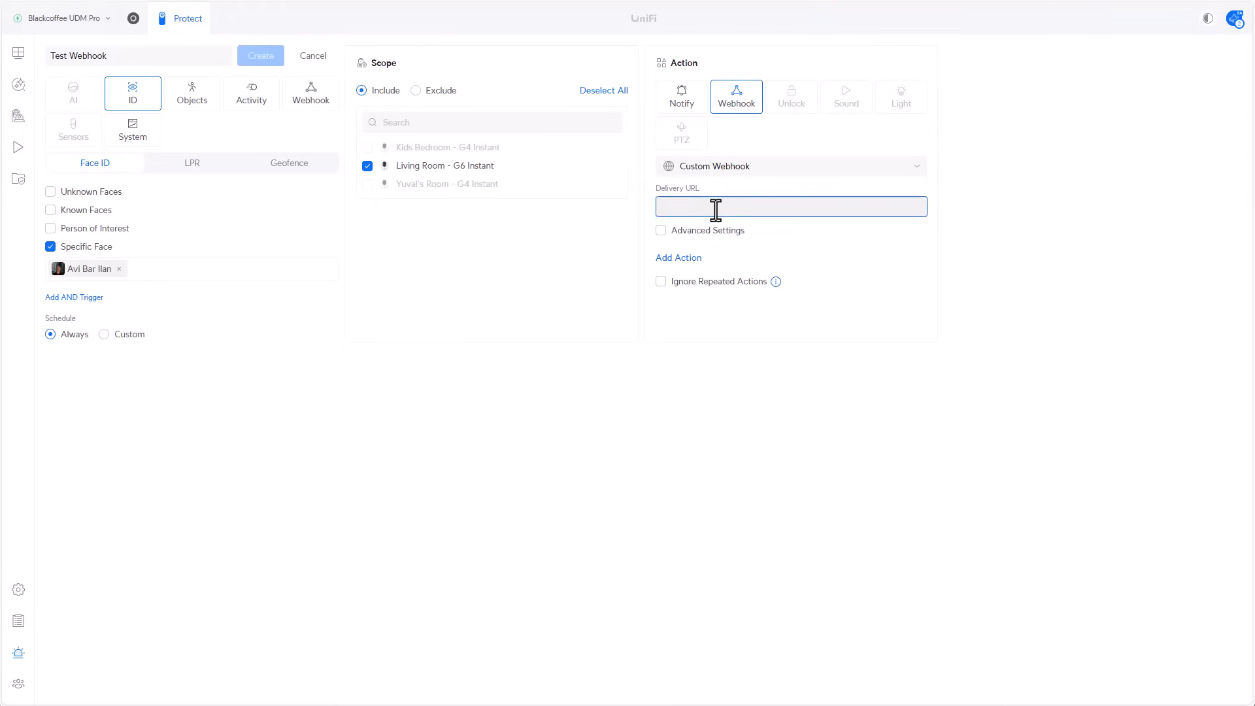
pyautogui.click(791, 207)
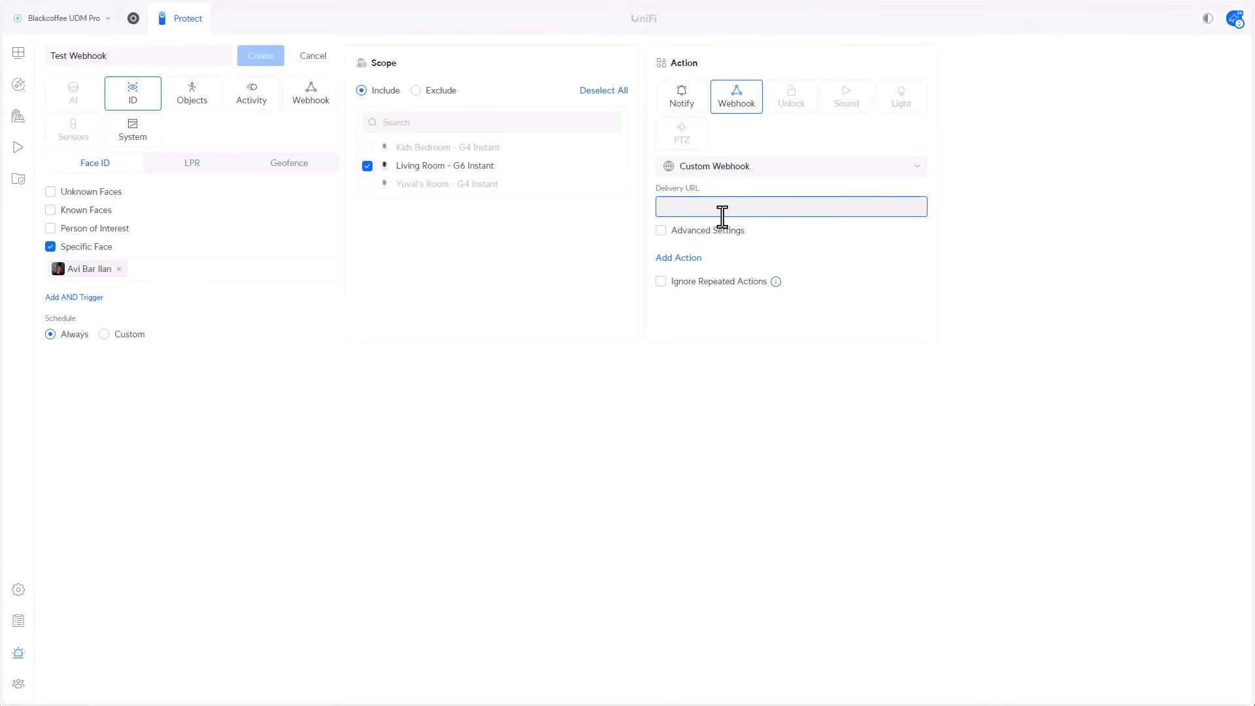
pyautogui.click(790, 206)
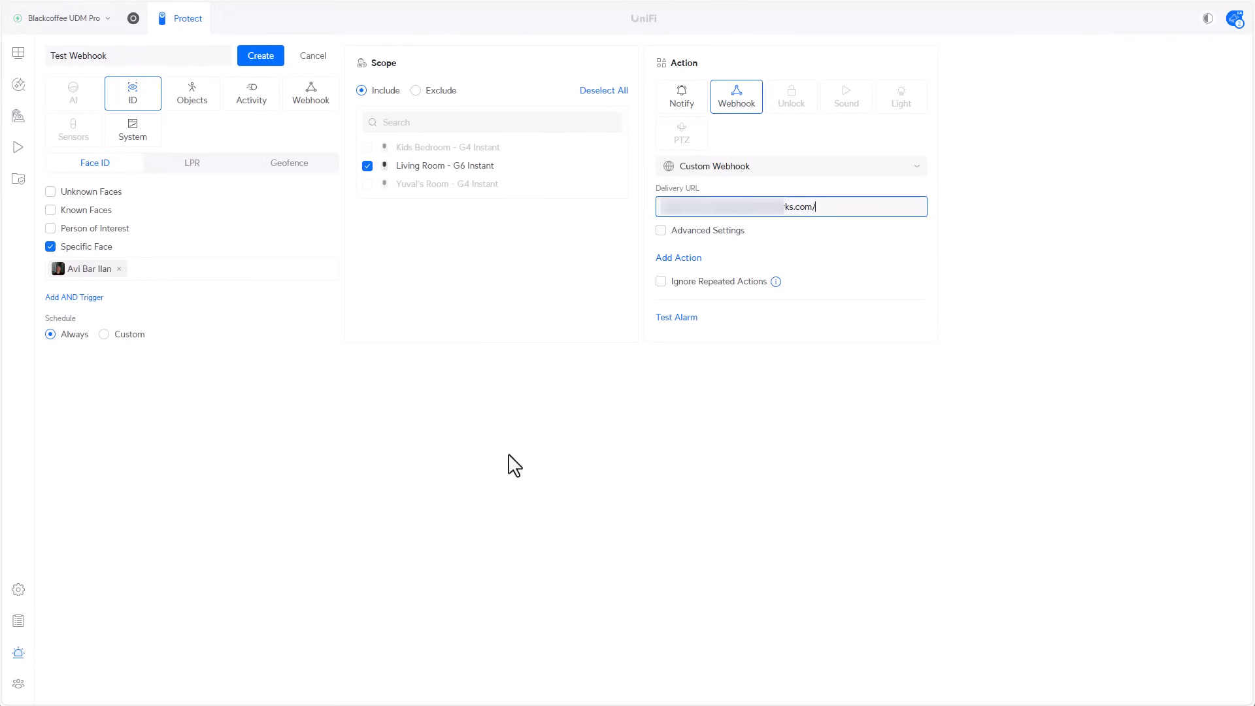
pyautogui.write('api/')
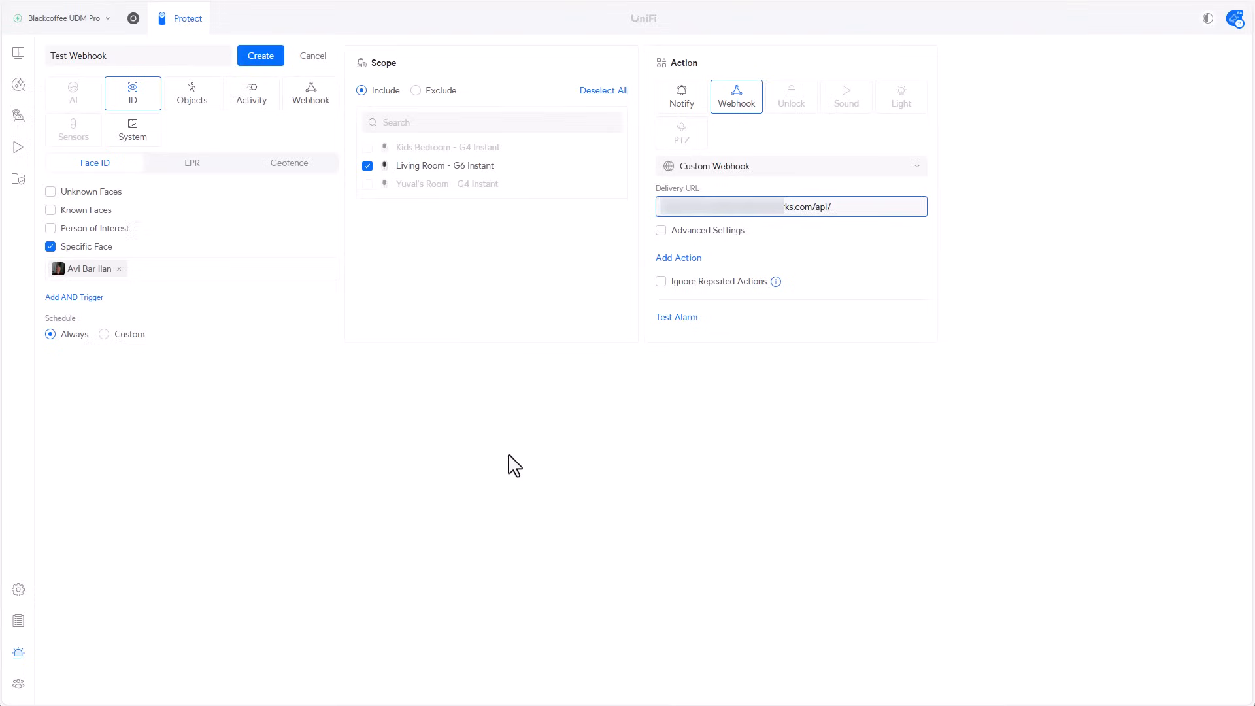
pyautogui.write('webhook/')
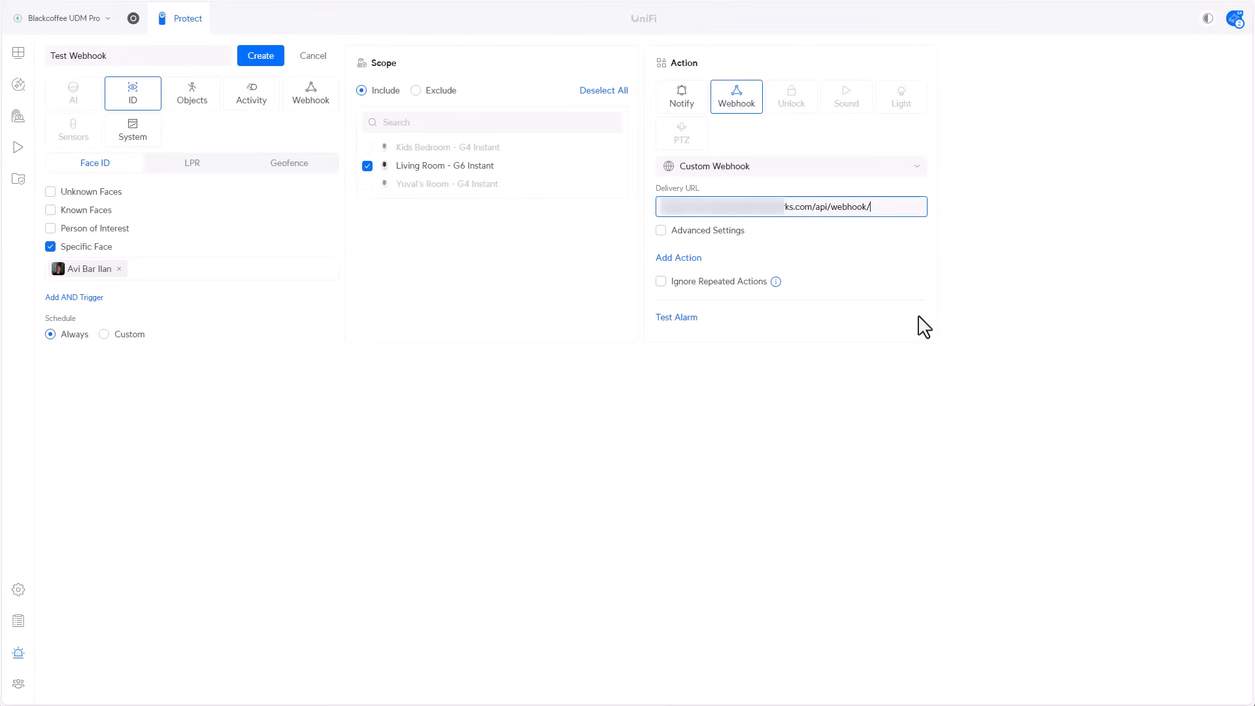
pyautogui.moveTo(344, 120)
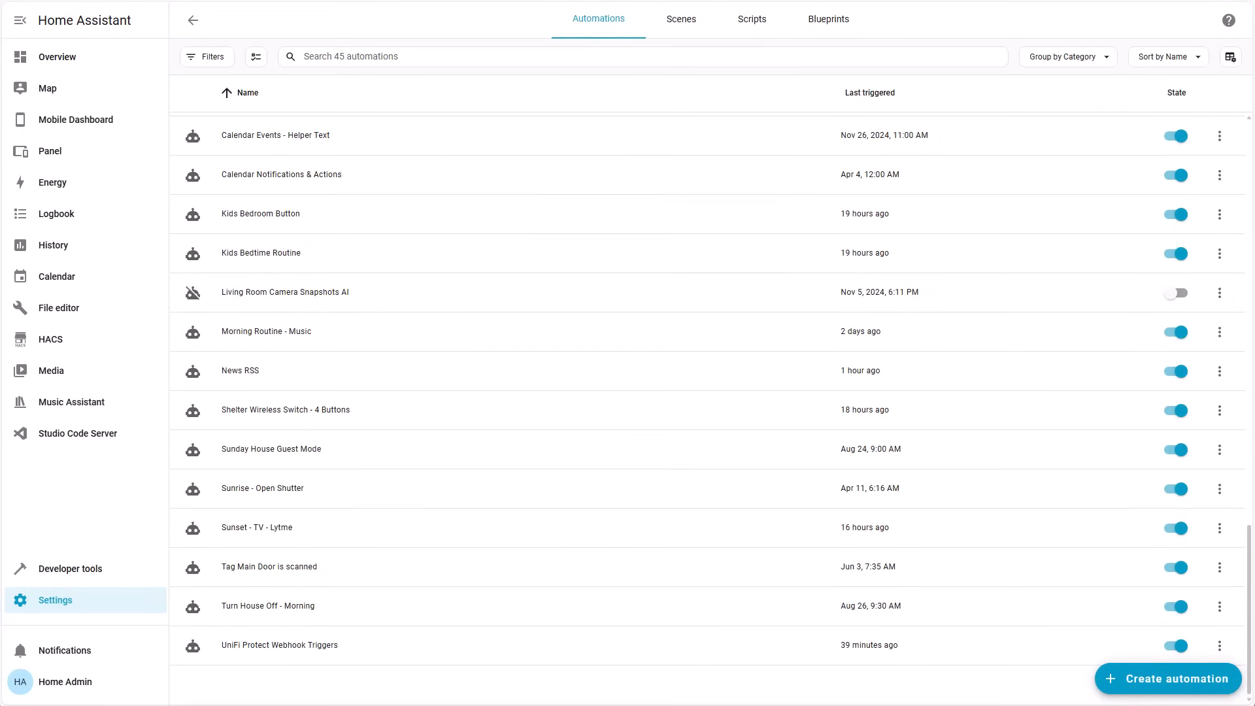
pyautogui.moveTo(243, 267)
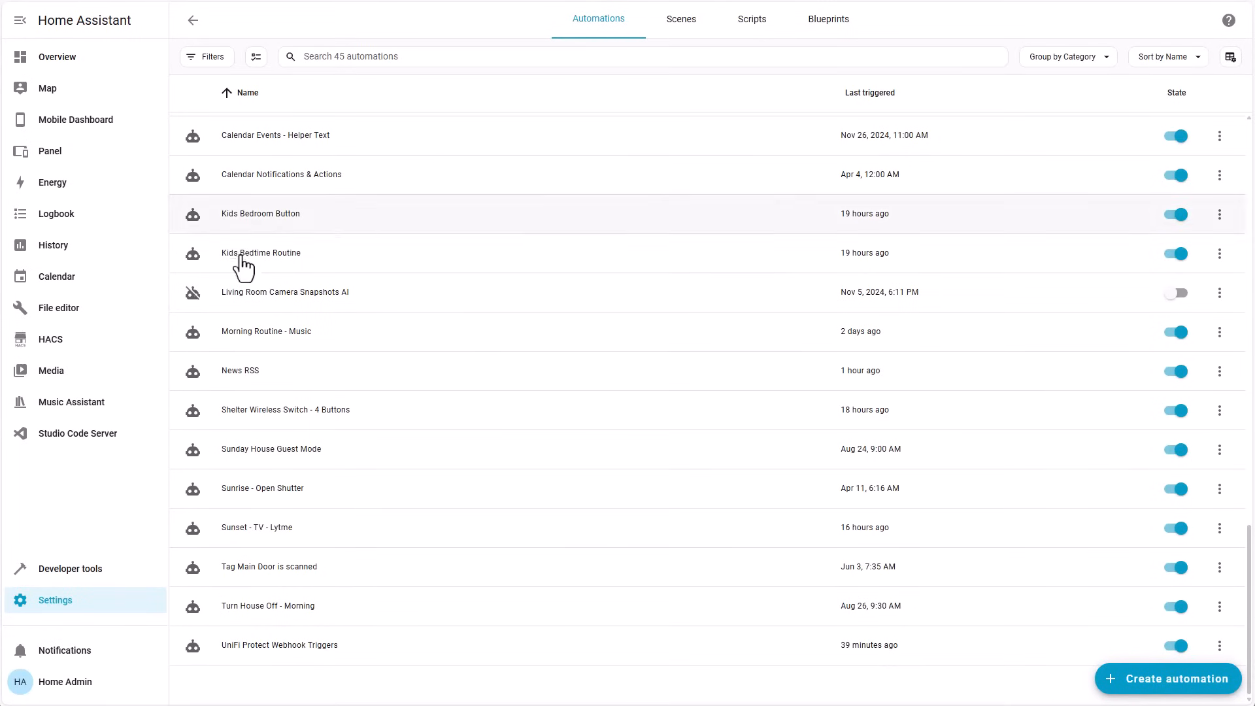
pyautogui.moveTo(1112, 551)
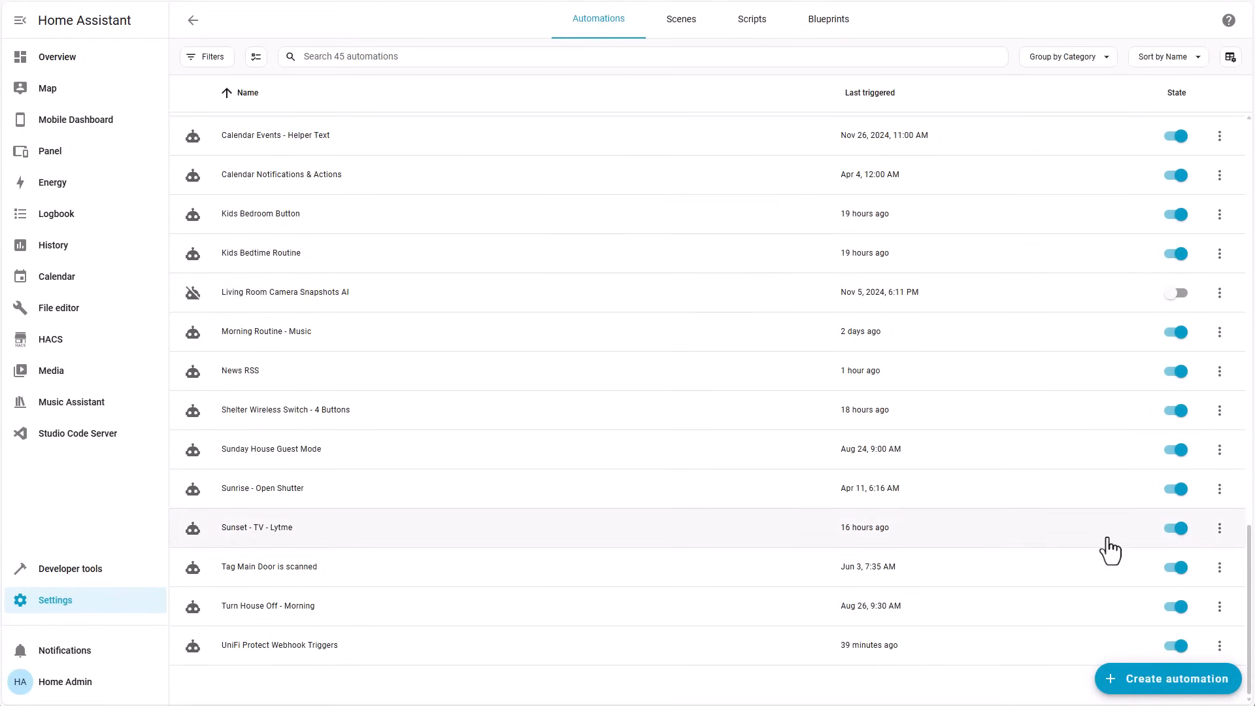
# - Create an empty Home Assistant automation and add a Webhook trigger to it
pyautogui.click(1168, 679)
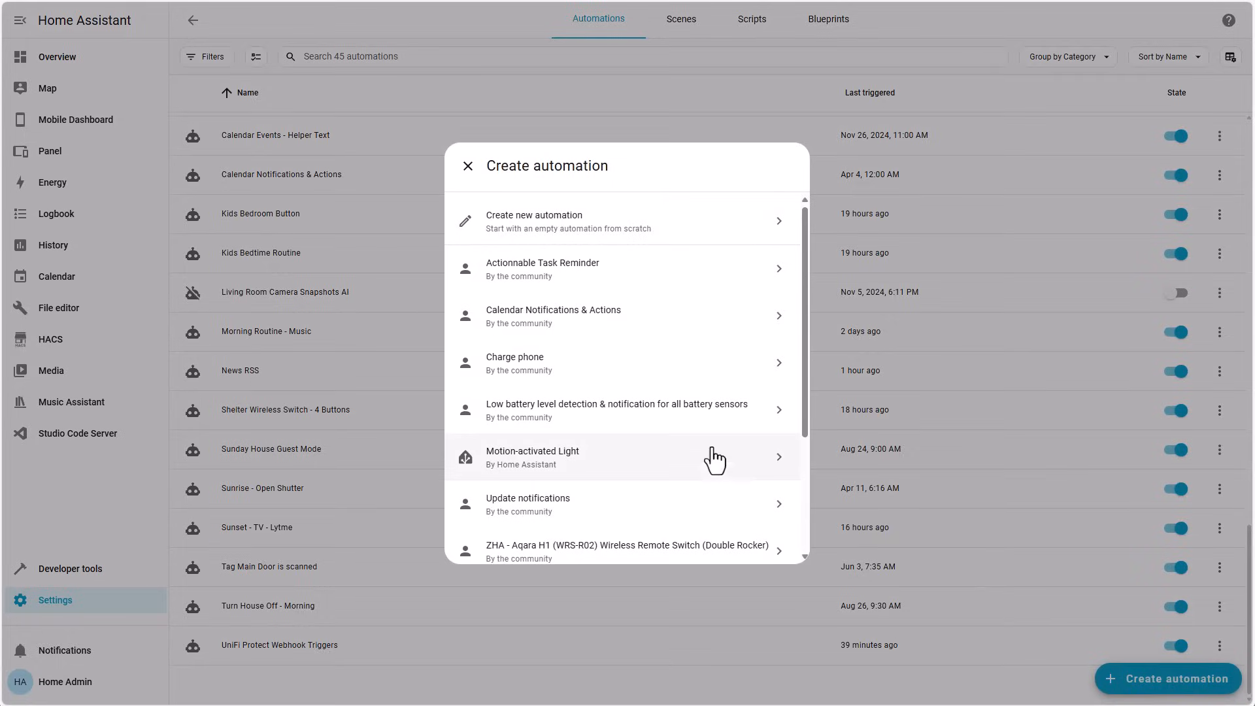
pyautogui.click(569, 221)
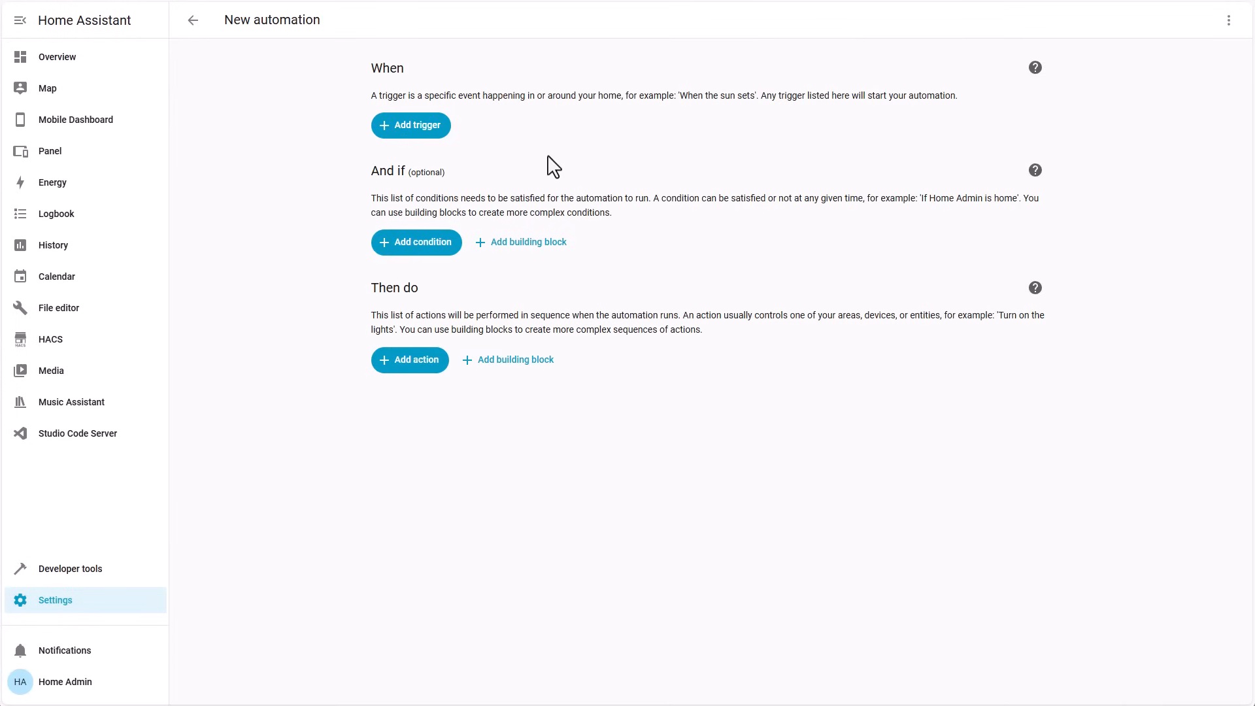
pyautogui.click(411, 126)
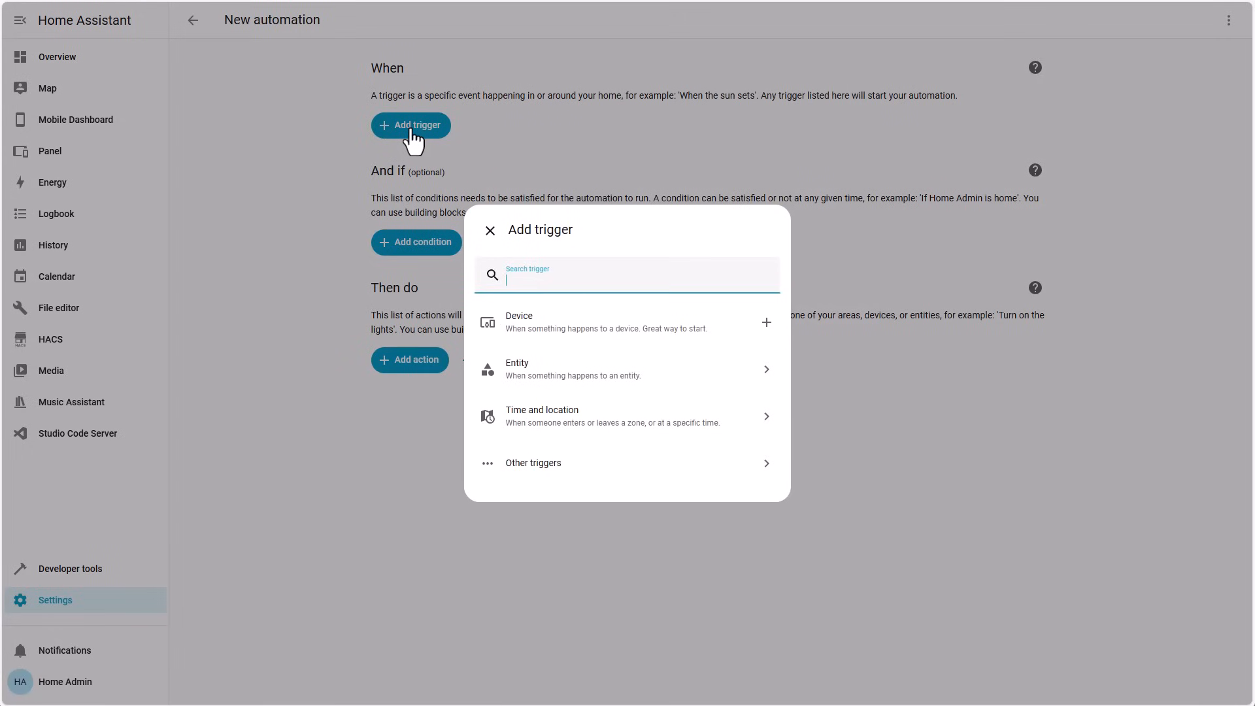
pyautogui.write('webh')
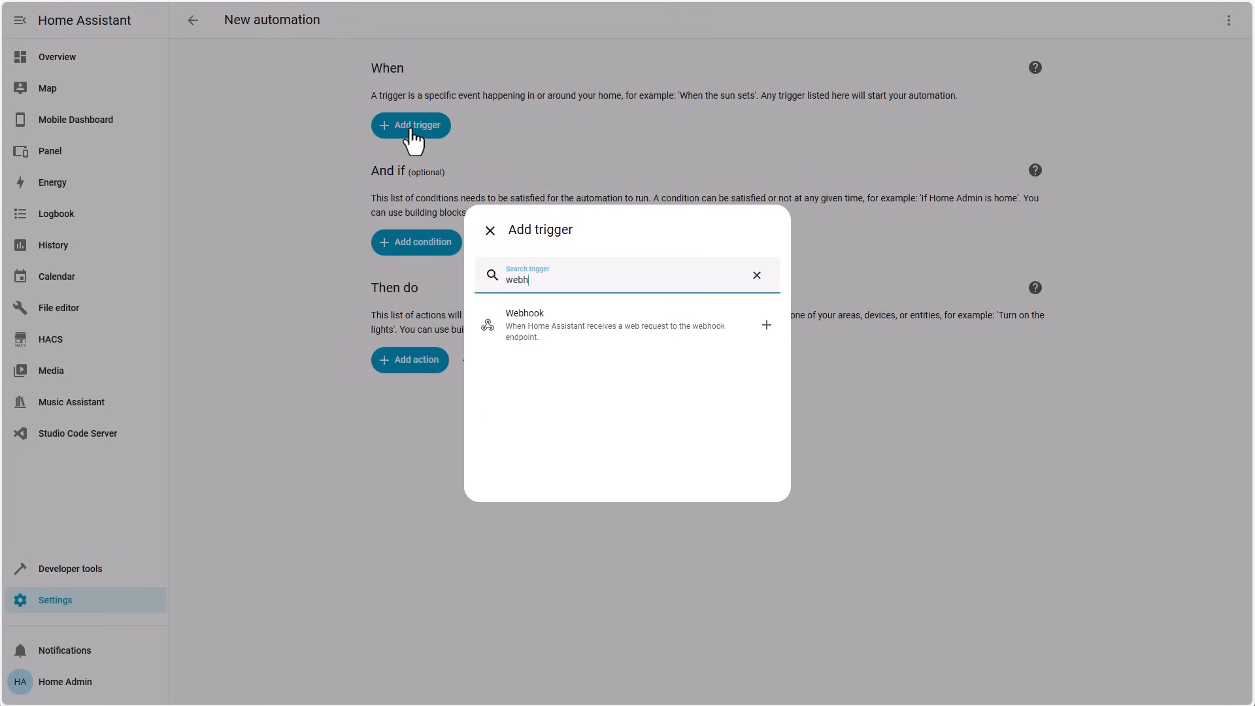
pyautogui.click(525, 324)
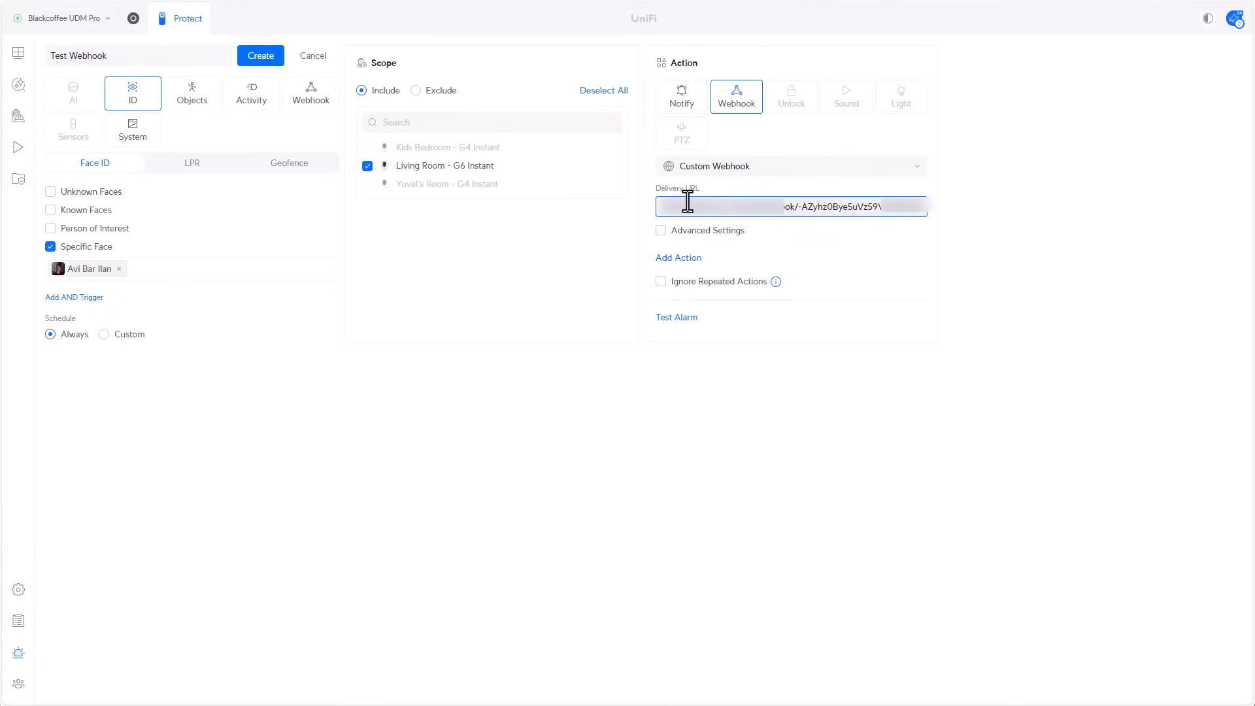
# - Enable the webhook's advanced settings and use the POST method
pyautogui.click(660, 230)
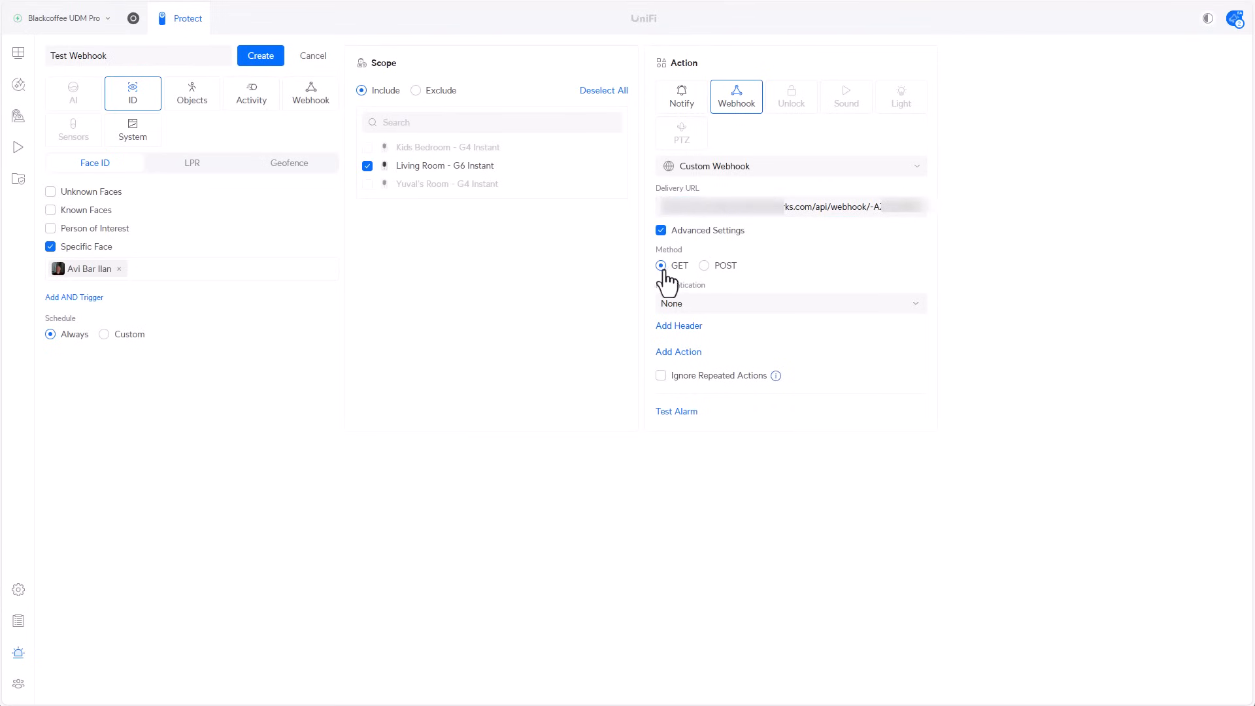
pyautogui.click(703, 265)
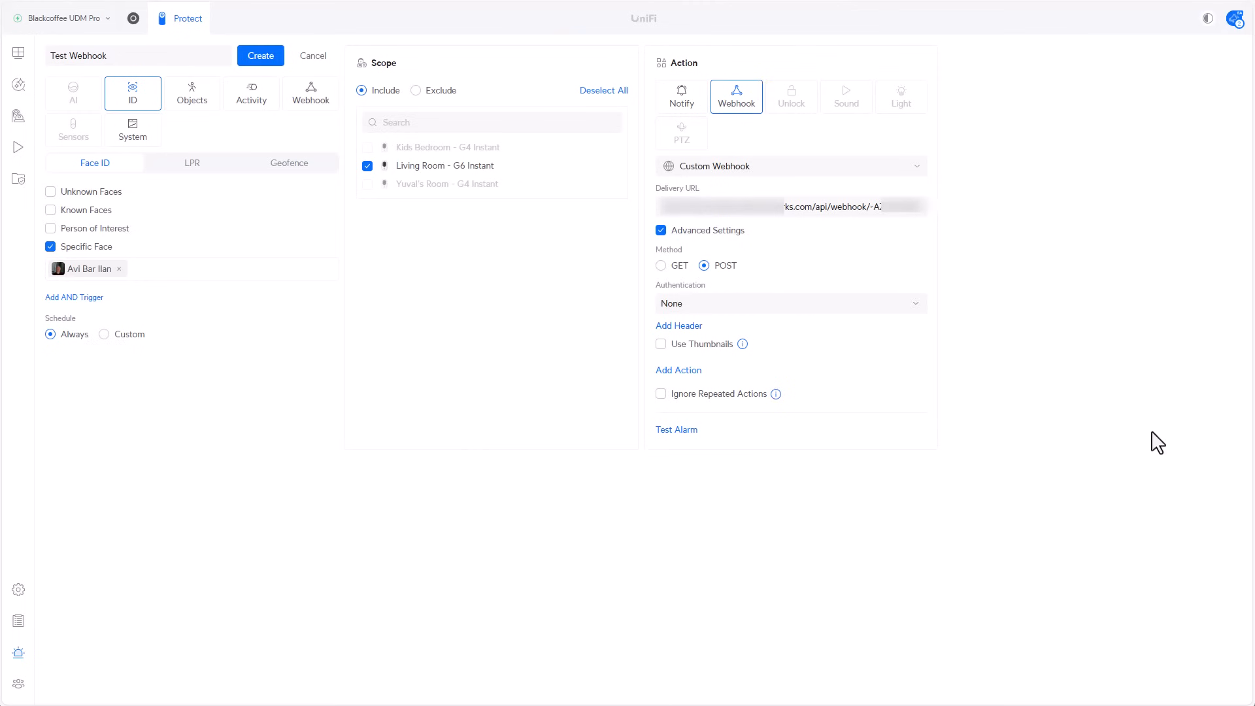
pyautogui.moveTo(297, 82)
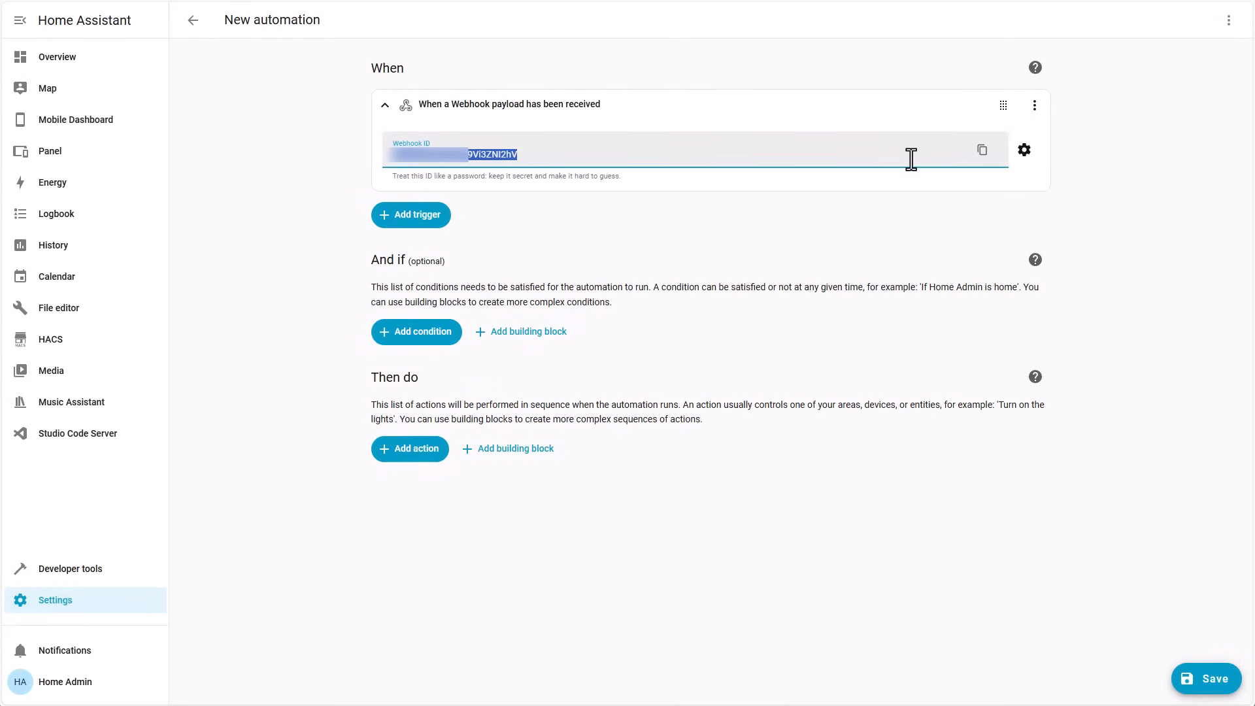
pyautogui.moveTo(1033, 165)
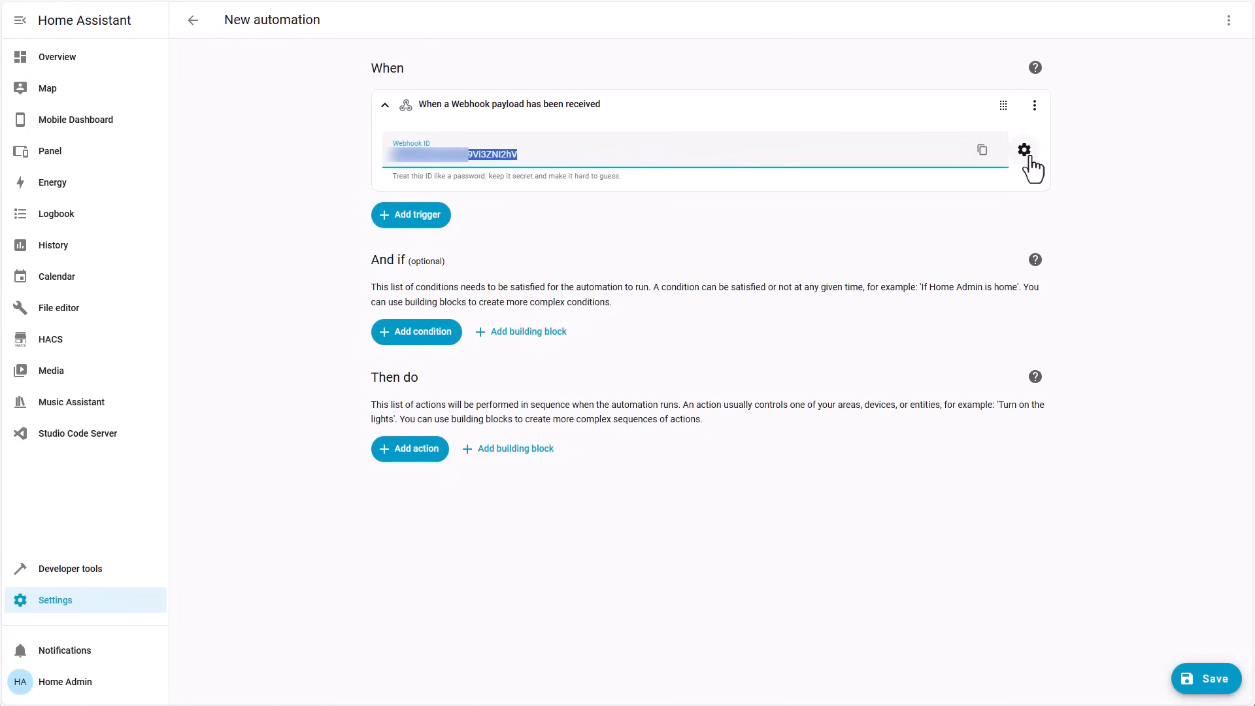
pyautogui.click(1026, 150)
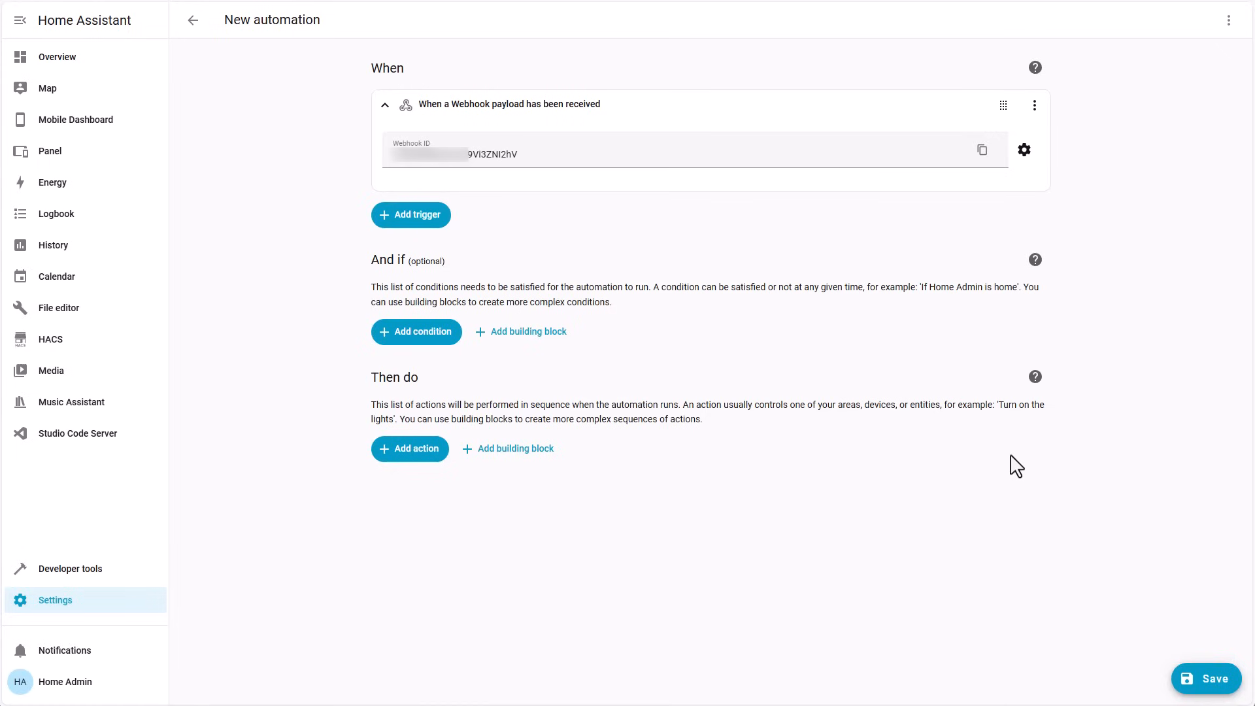
pyautogui.moveTo(952, 467)
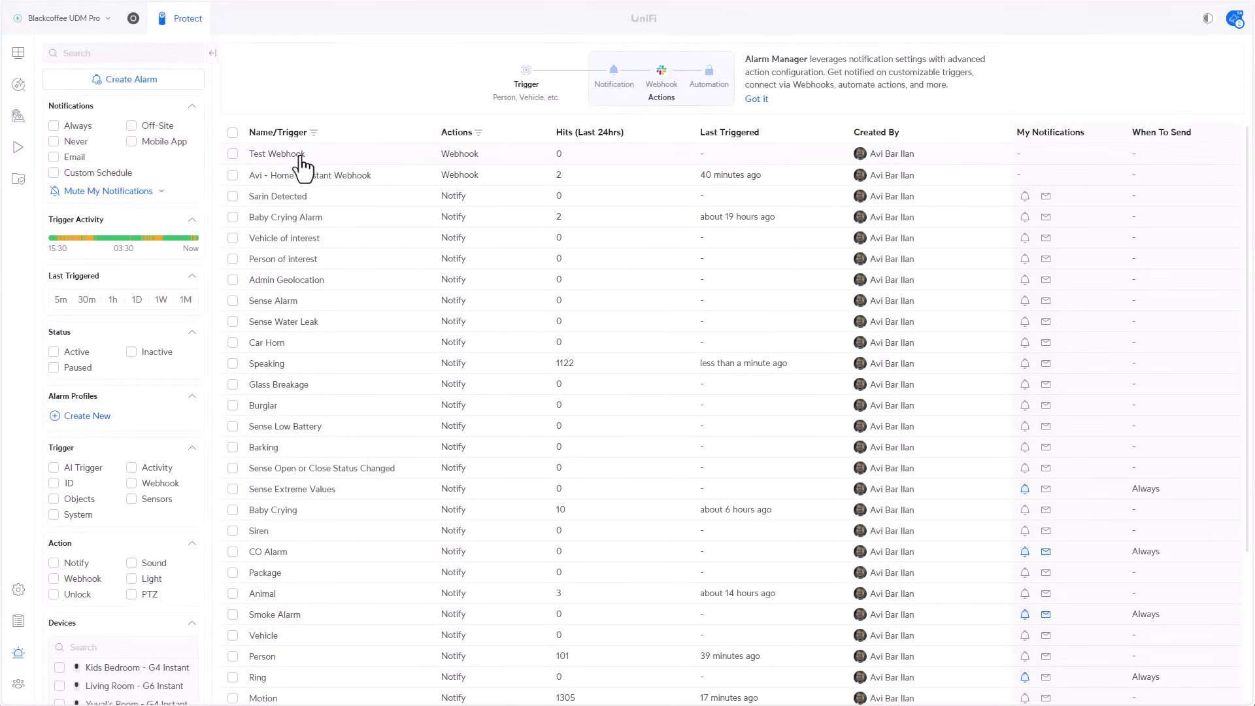
# - Reopen the saved Test Webhook alarm for editing and fire a test of it
pyautogui.click(277, 154)
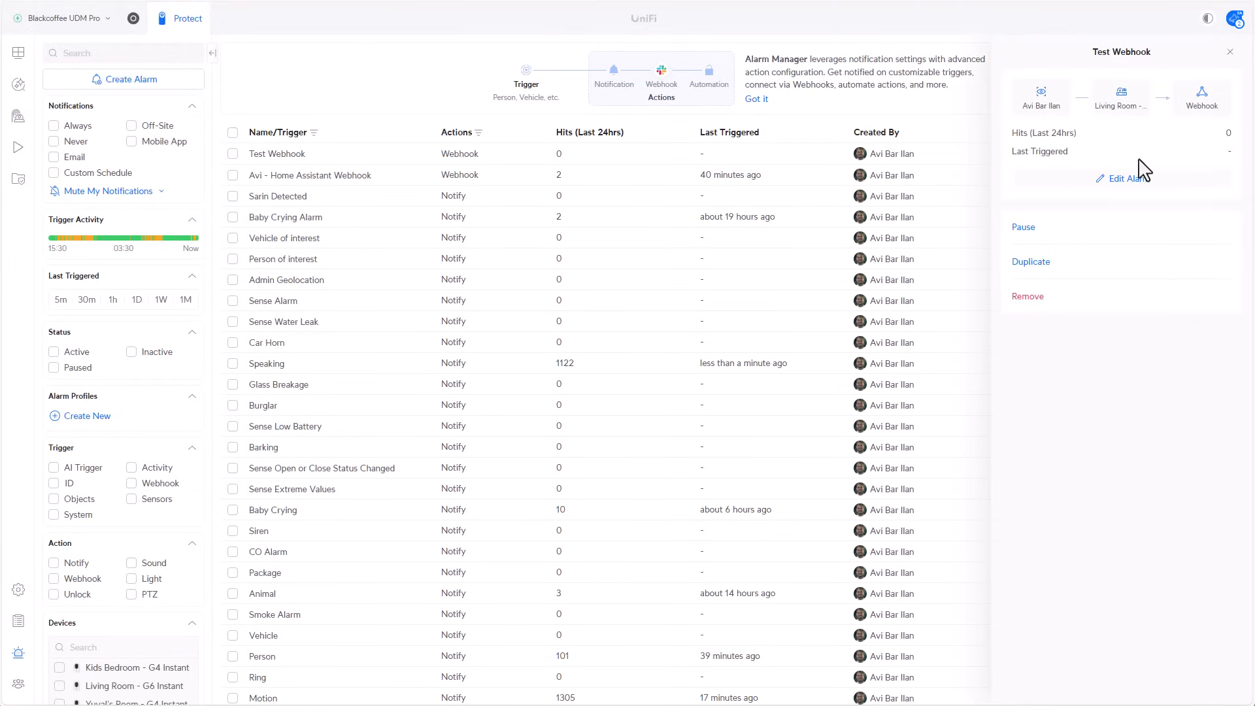
pyautogui.click(1128, 179)
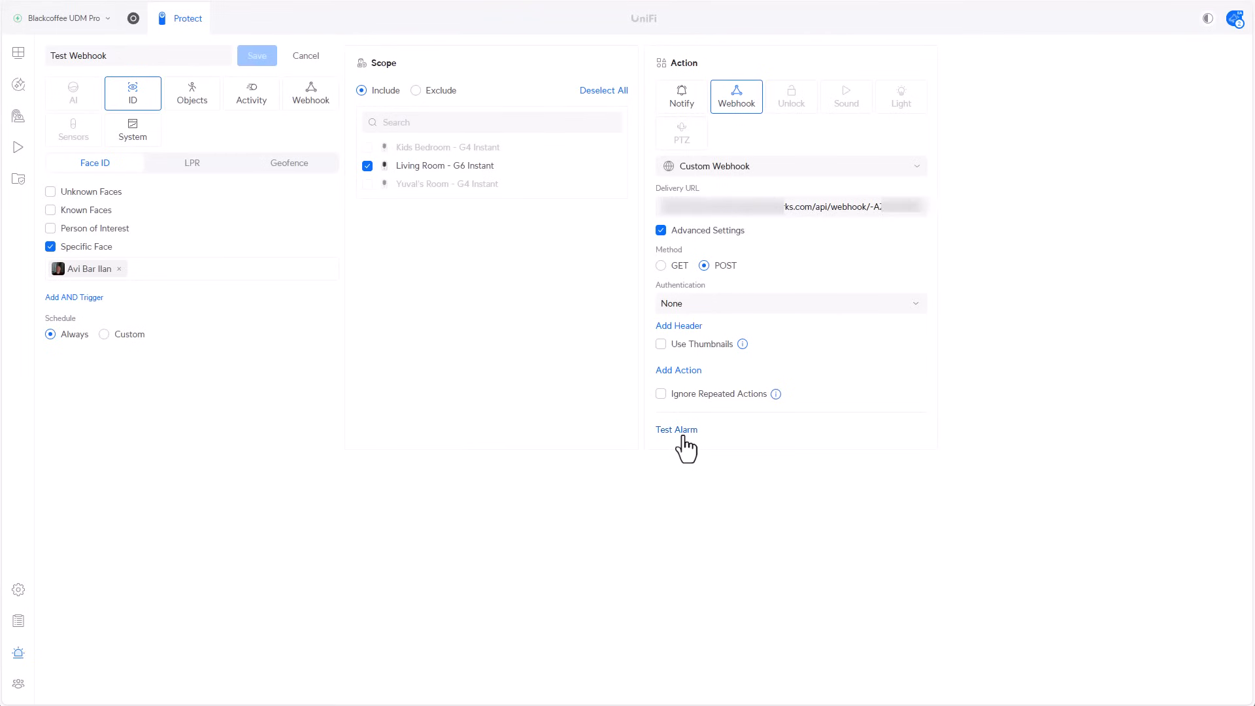
pyautogui.click(676, 429)
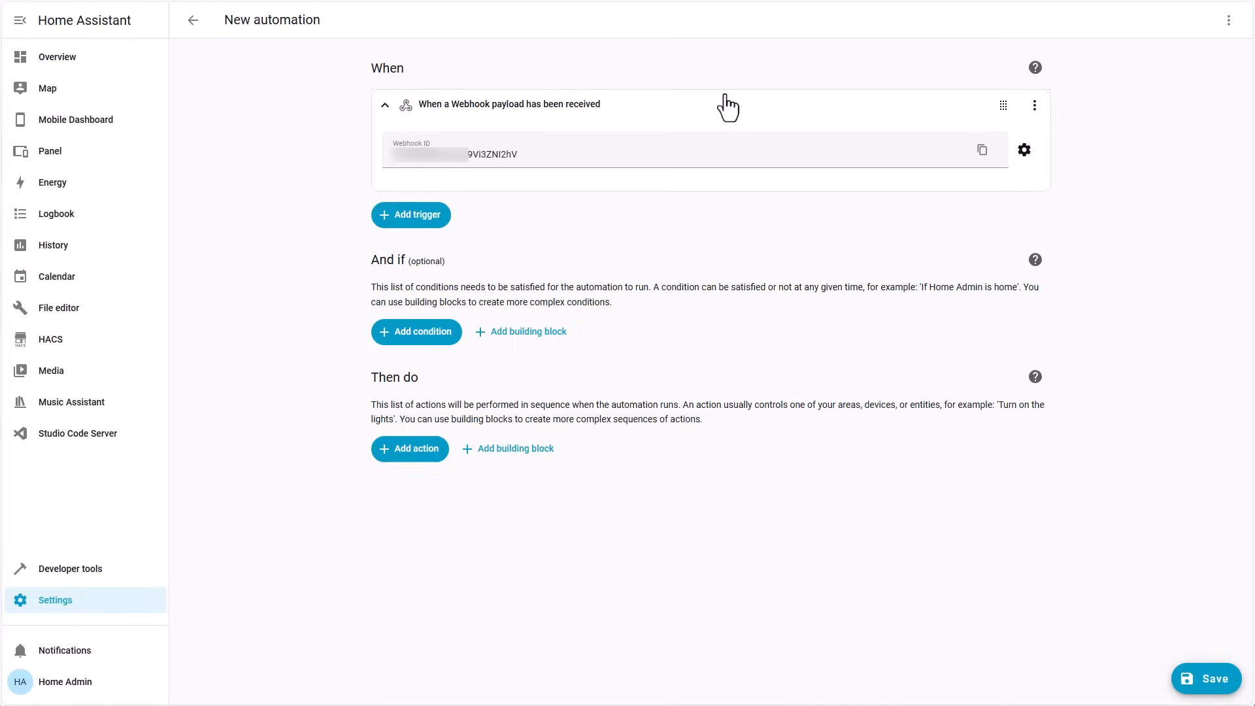
pyautogui.moveTo(737, 312)
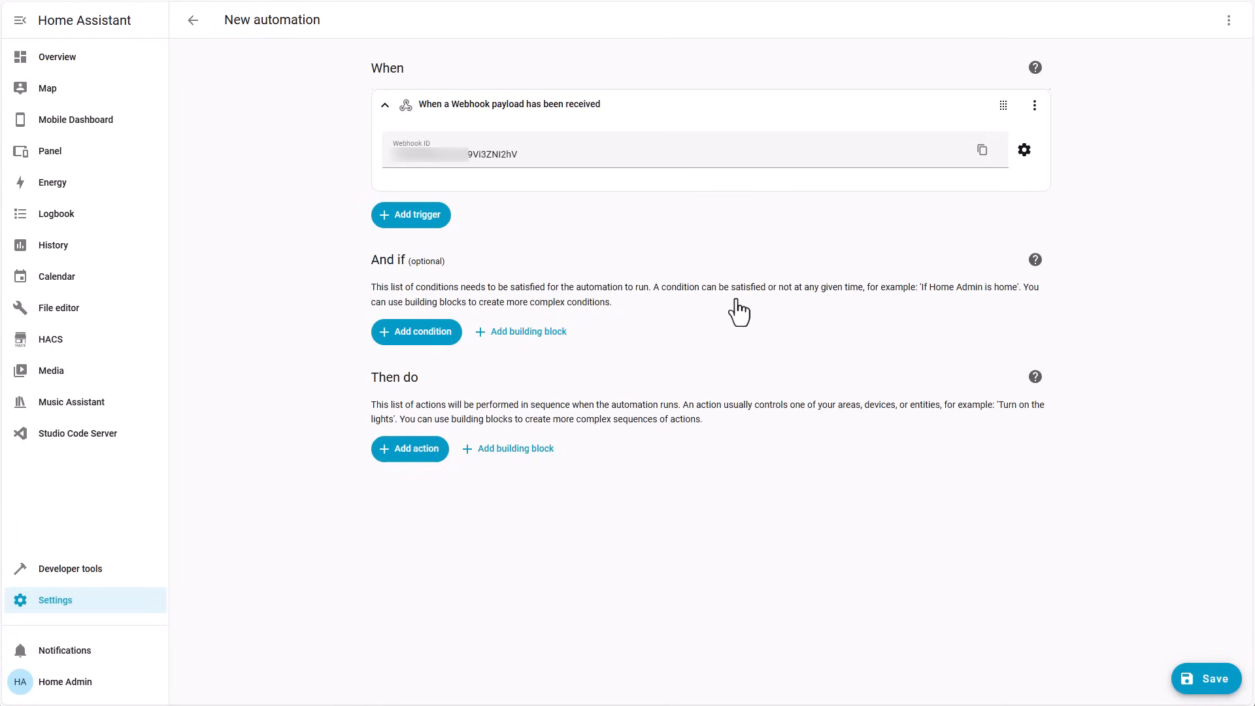
pyautogui.moveTo(739, 312)
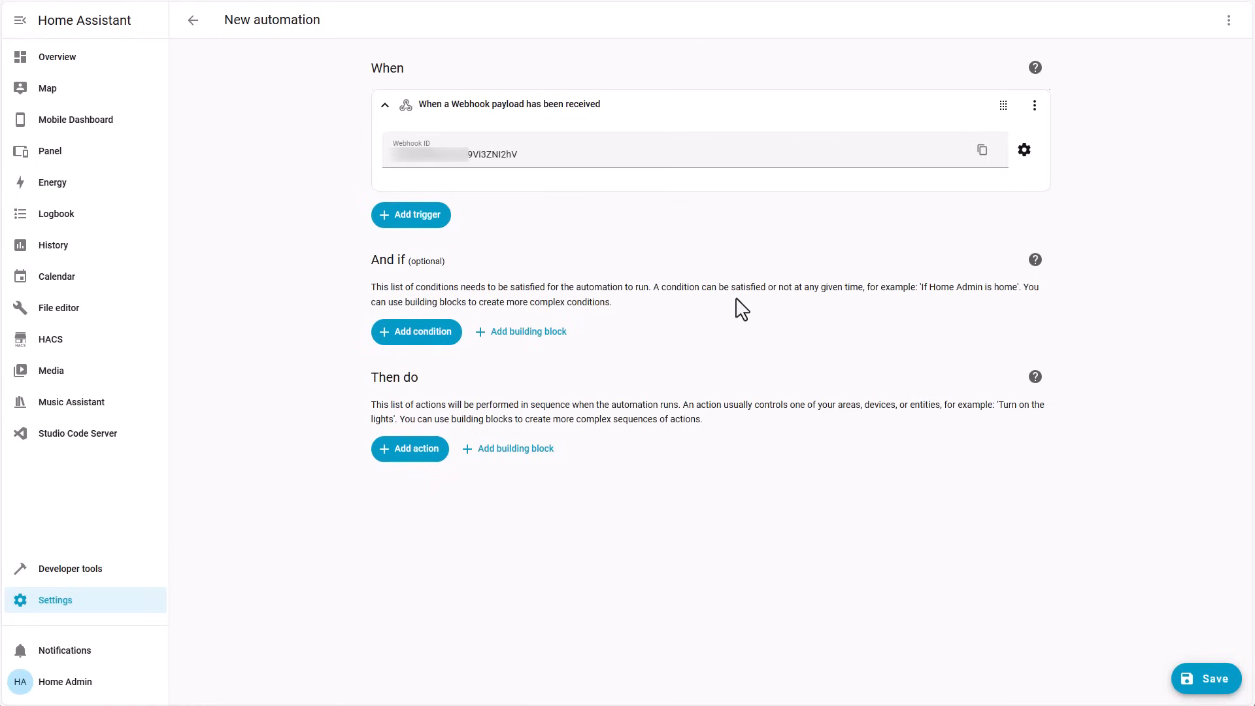
pyautogui.moveTo(460, 473)
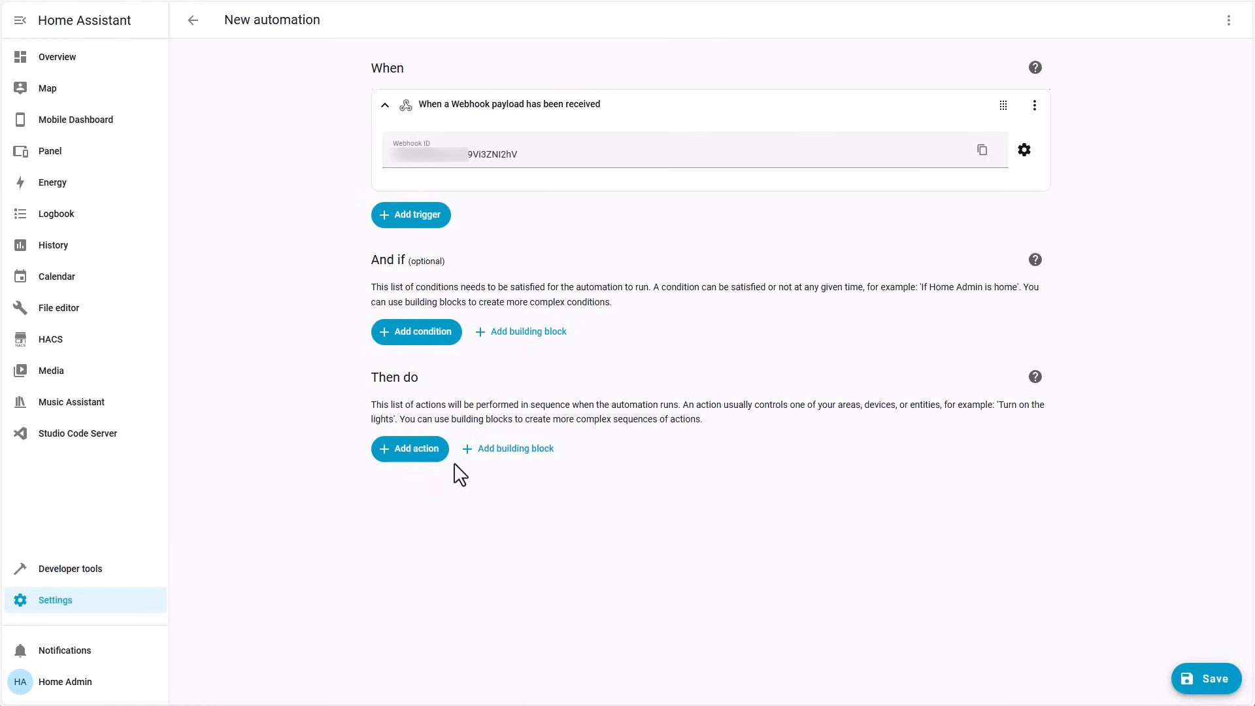
# - Add a Choose action: when Living Room AC is Off, turn on Living Room AC, and save
pyautogui.click(516, 448)
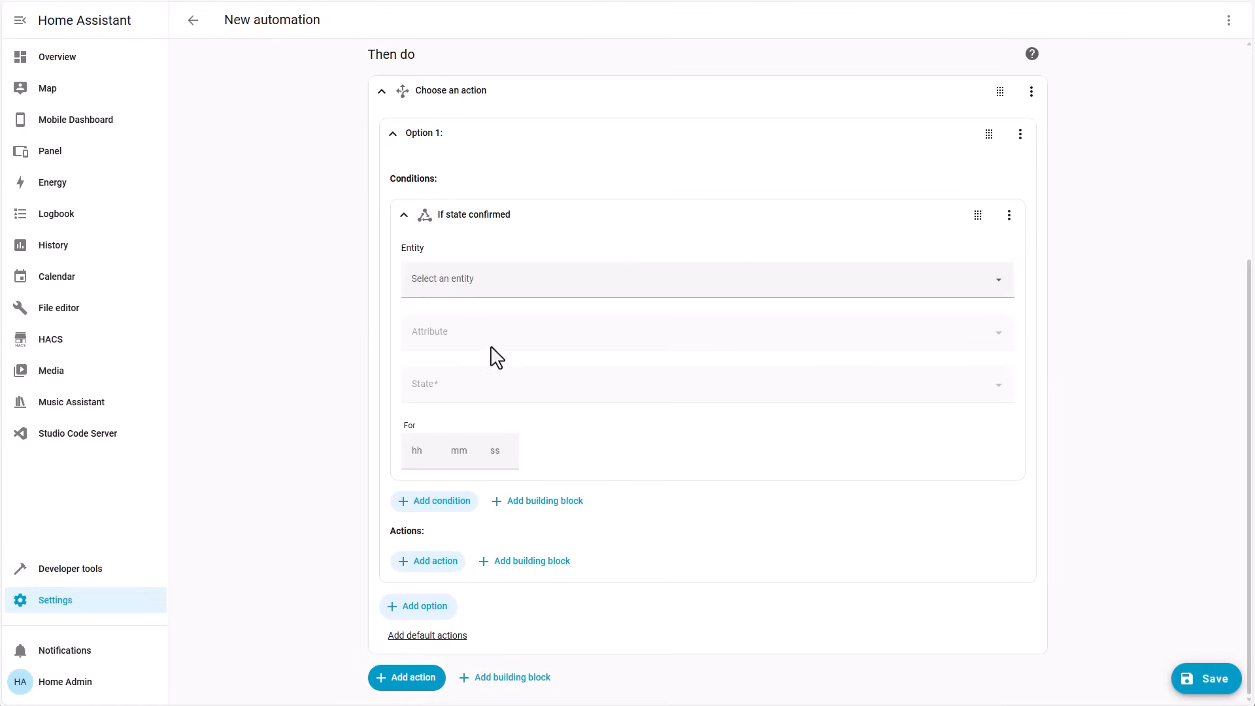
pyautogui.write('liviungroom ac')
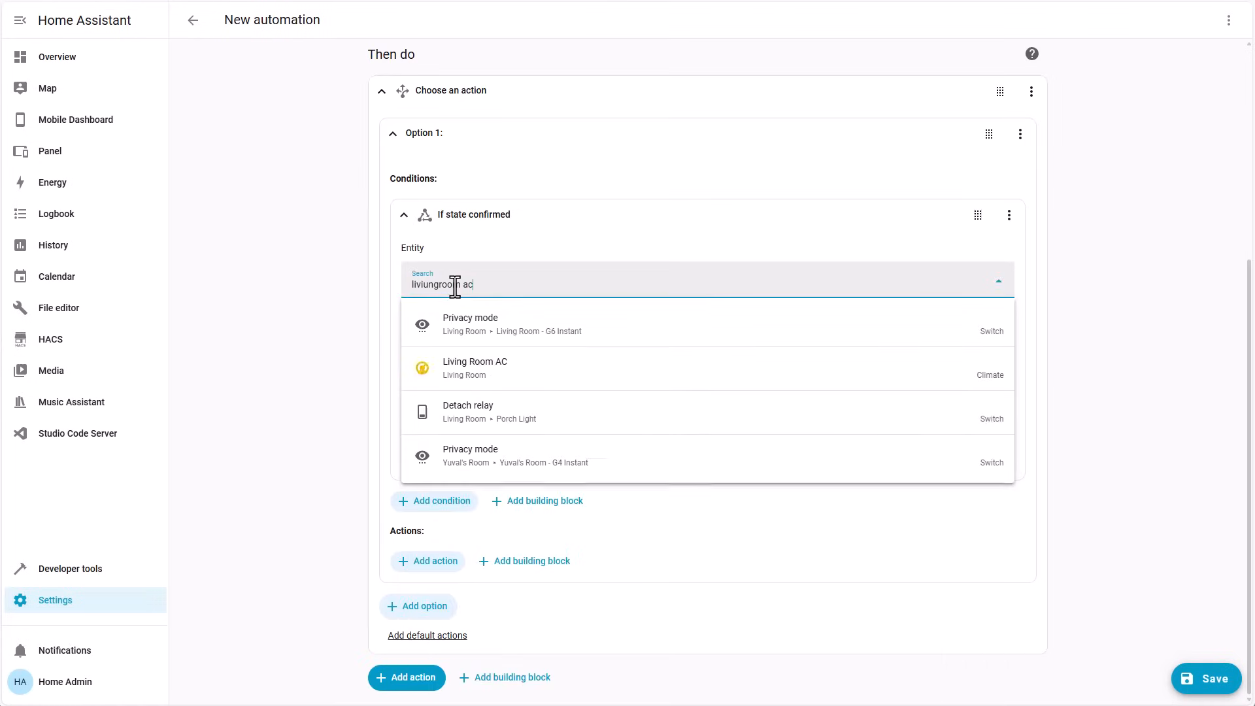
pyautogui.click(473, 369)
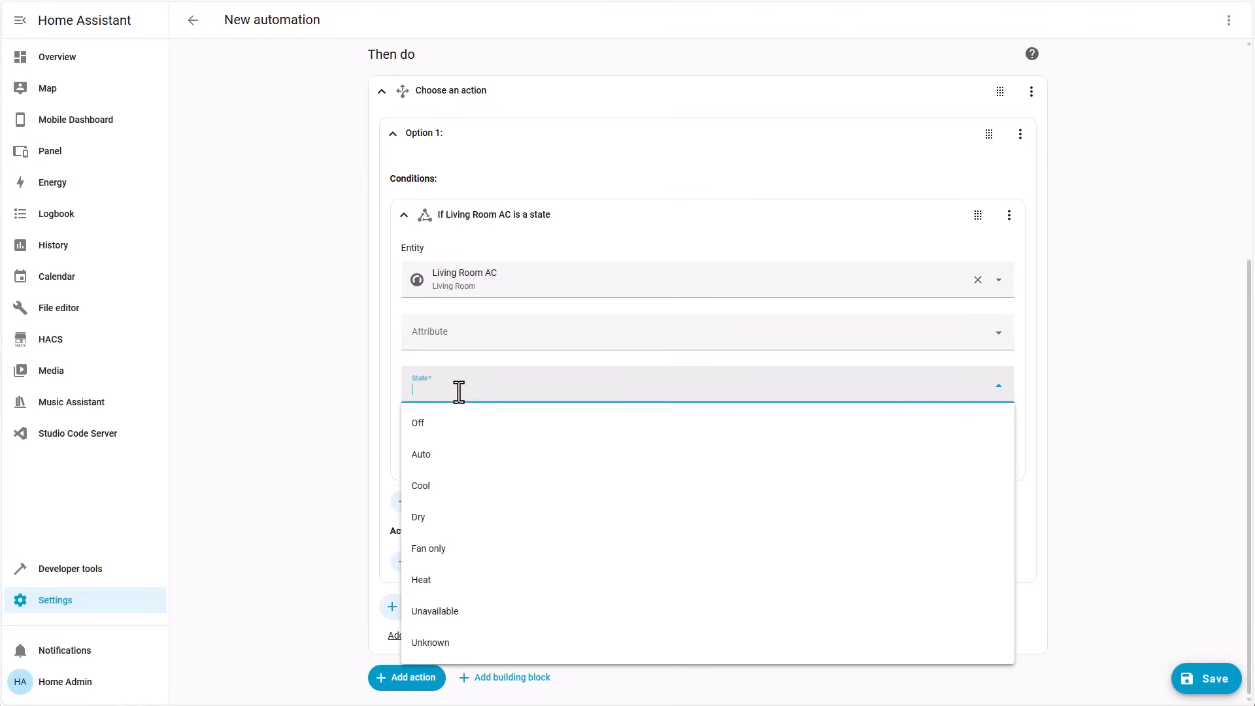
pyautogui.click(417, 423)
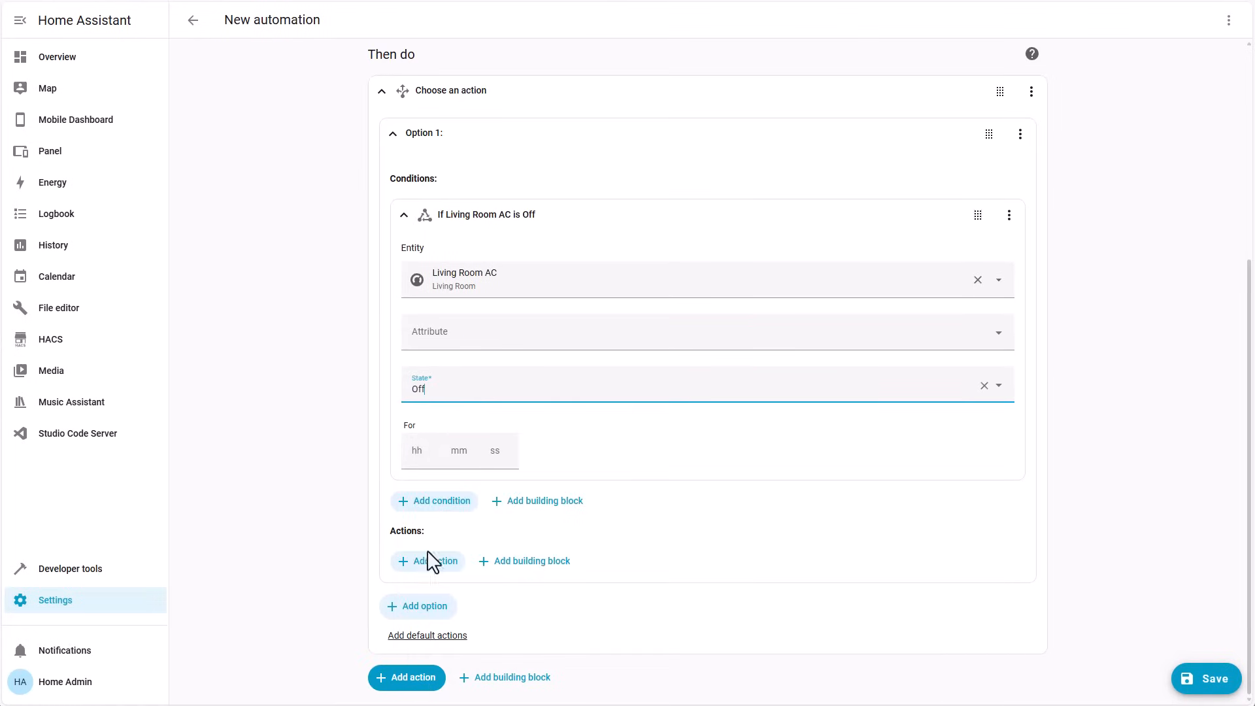
pyautogui.click(427, 561)
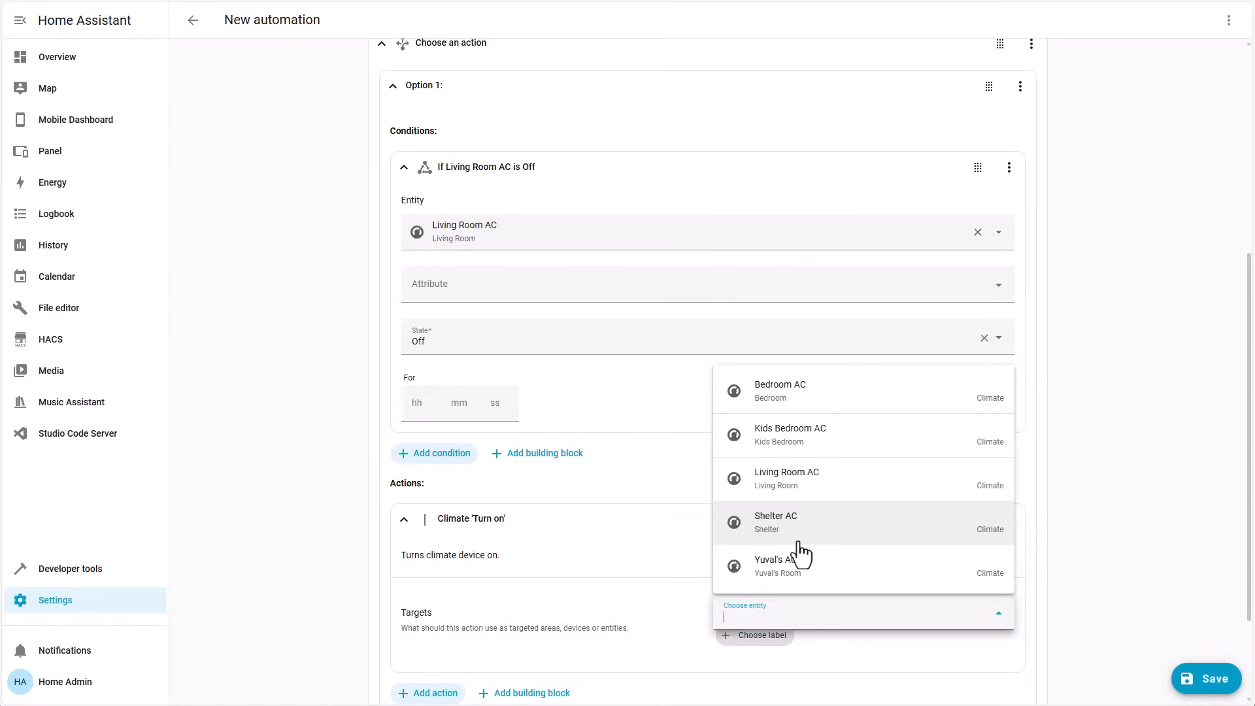
pyautogui.click(786, 478)
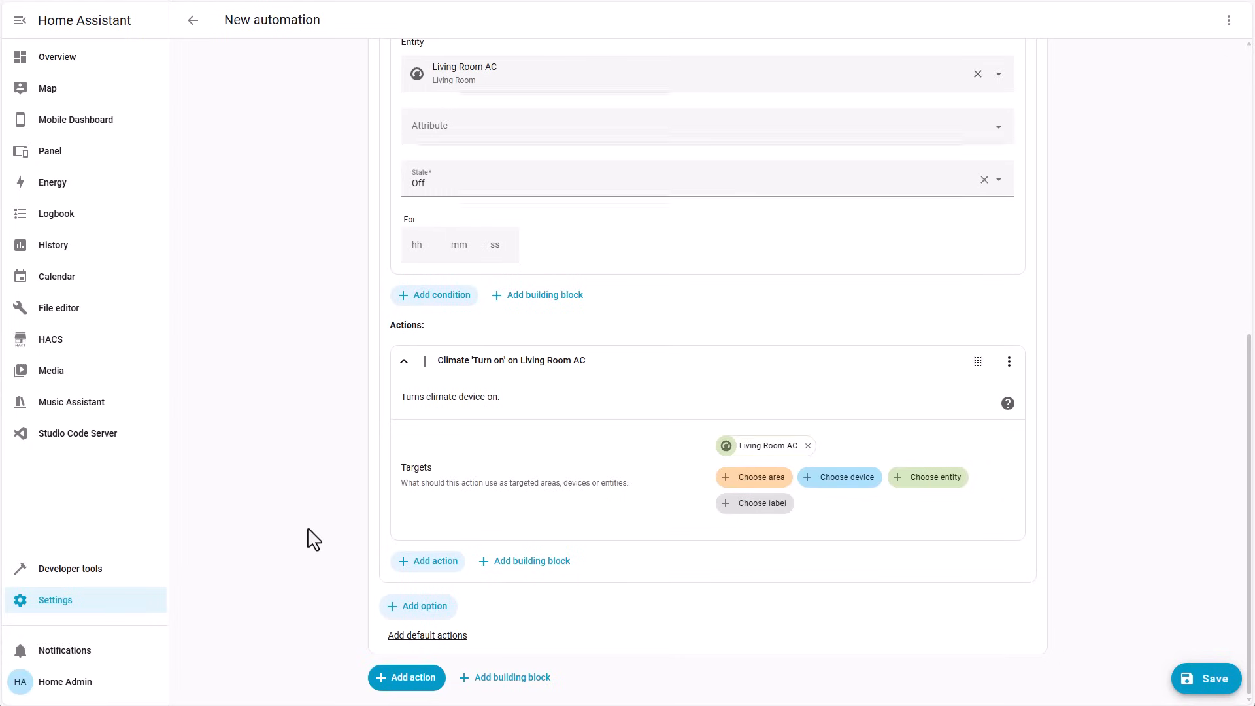
pyautogui.moveTo(319, 509)
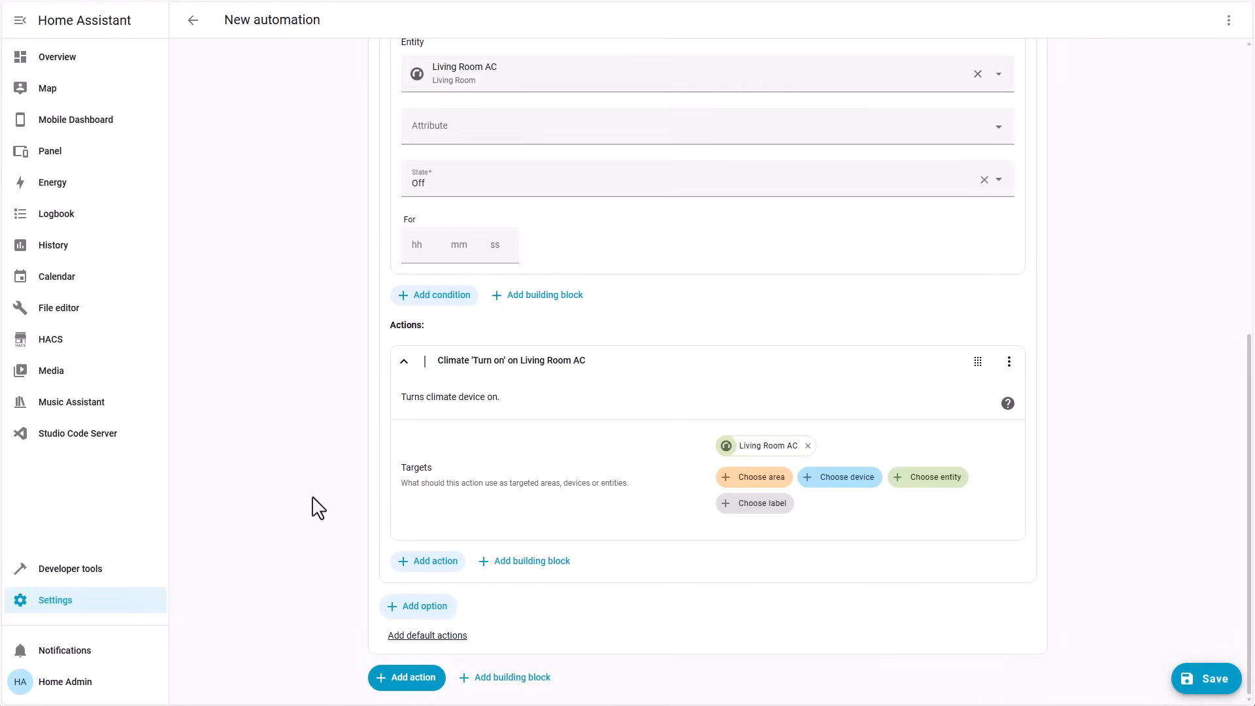
pyautogui.click(1212, 679)
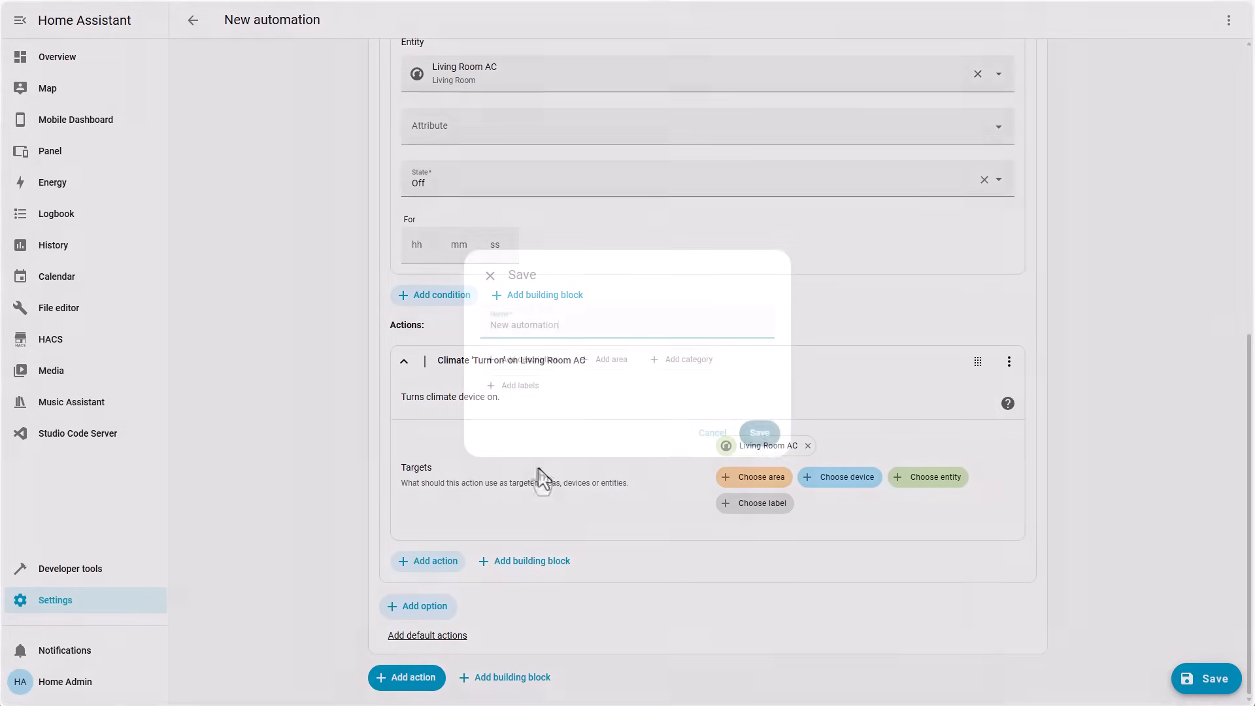